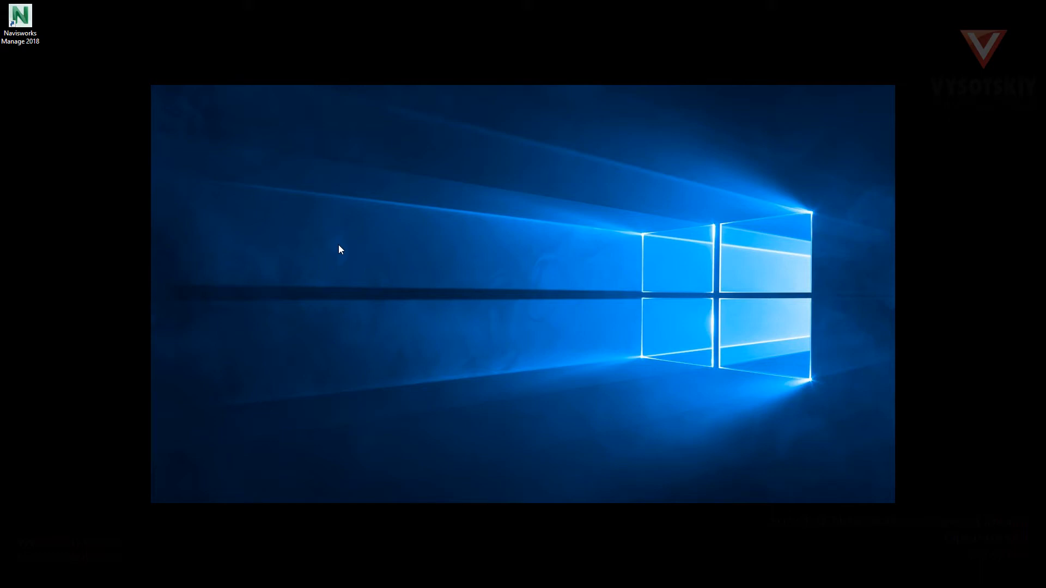
{"action": "mouse_move", "coordinate": [72, 117]}
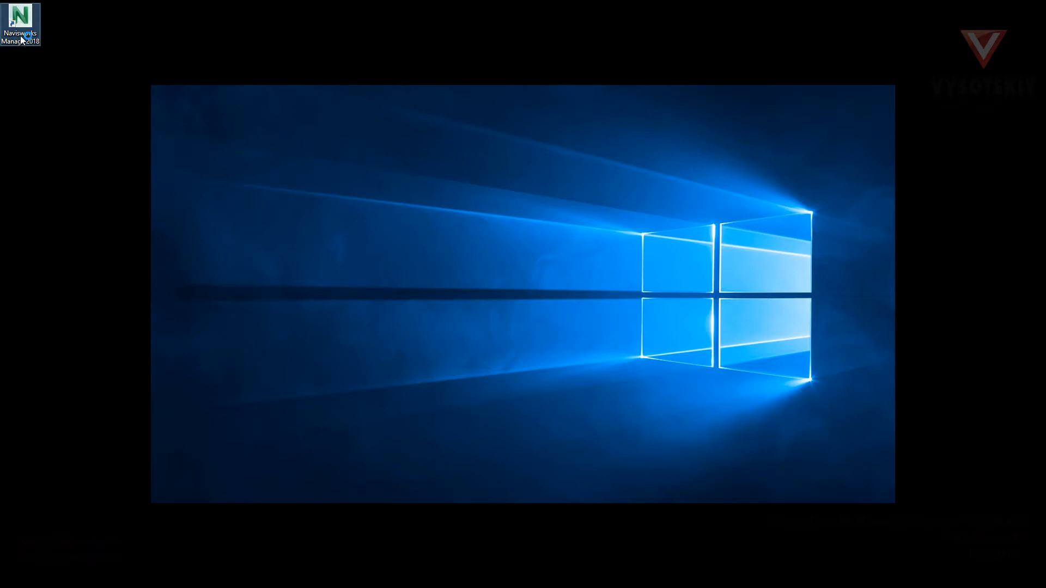
- Launch Navisworks Manage 2018 from its desktop shortcut into an empty untitled project
{"action": "double_click", "coordinate": [21, 17]}
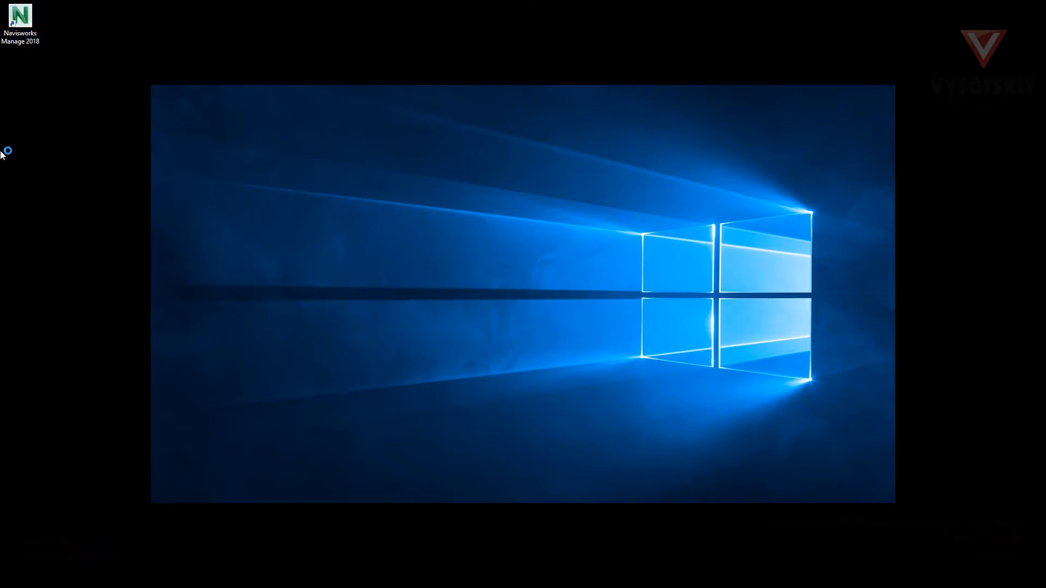
{"action": "double_click", "coordinate": [20, 14]}
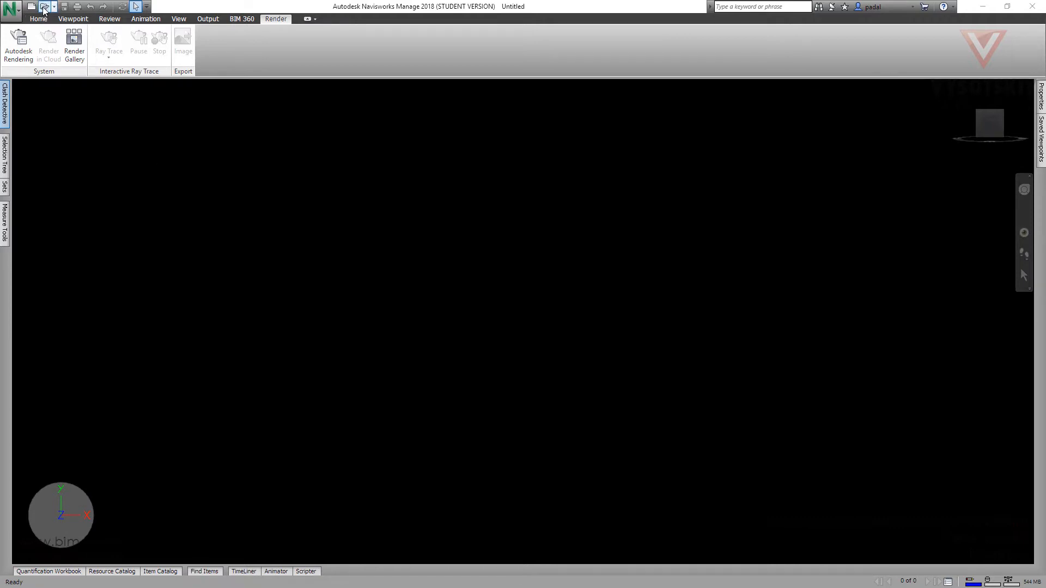
- Open Start.nwd from Material › folder 0 so the building and terrain load in the scene
{"action": "left_click", "coordinate": [43, 7]}
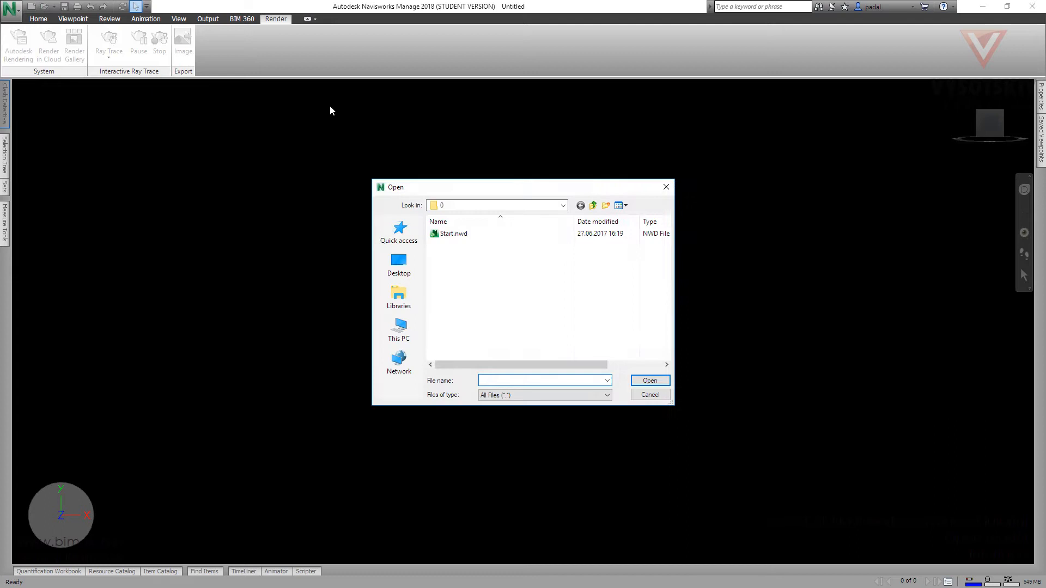
{"action": "left_click", "coordinate": [562, 204]}
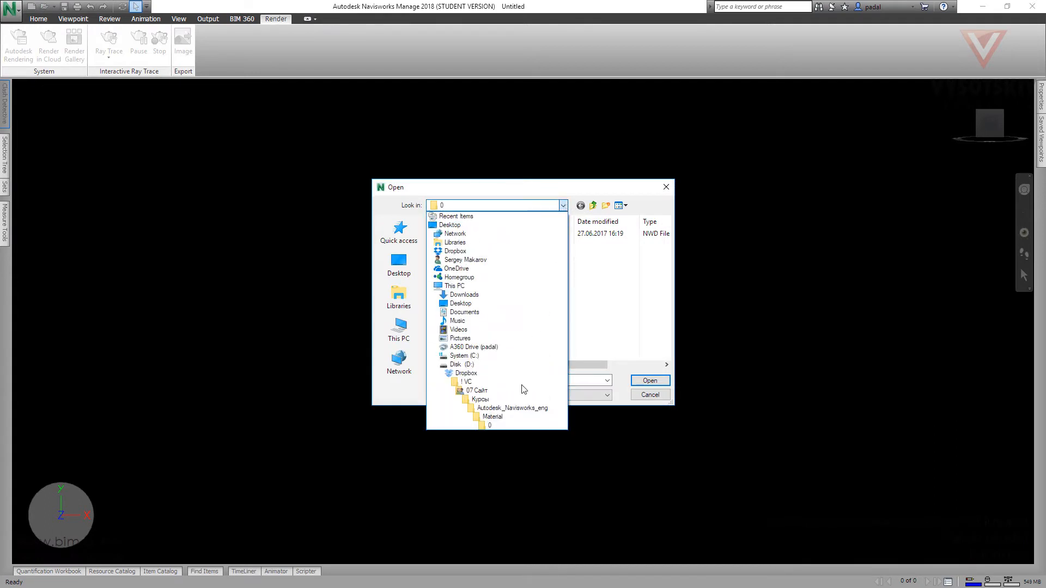
{"action": "left_click", "coordinate": [492, 416]}
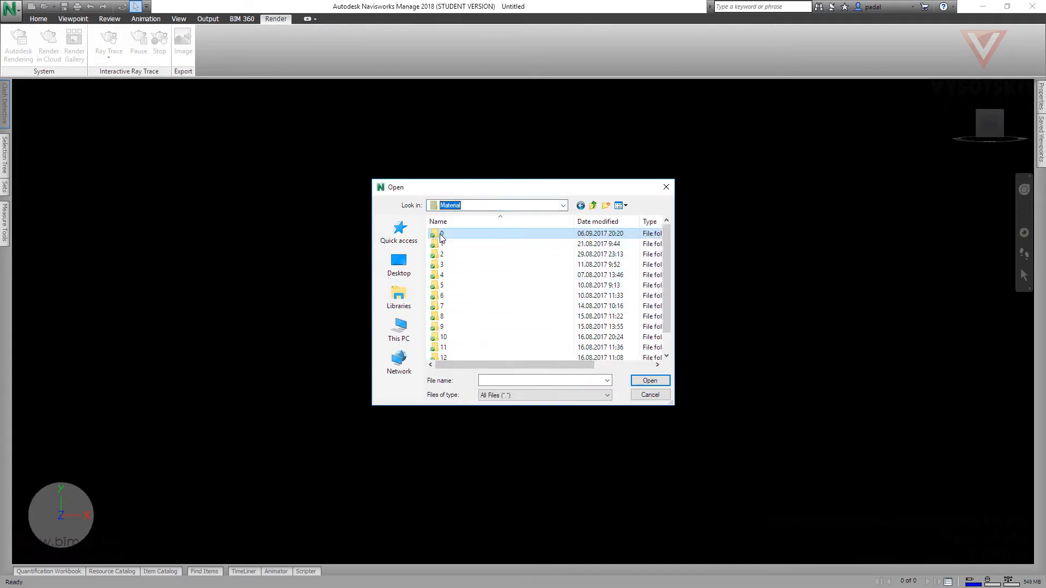
{"action": "double_click", "coordinate": [441, 233]}
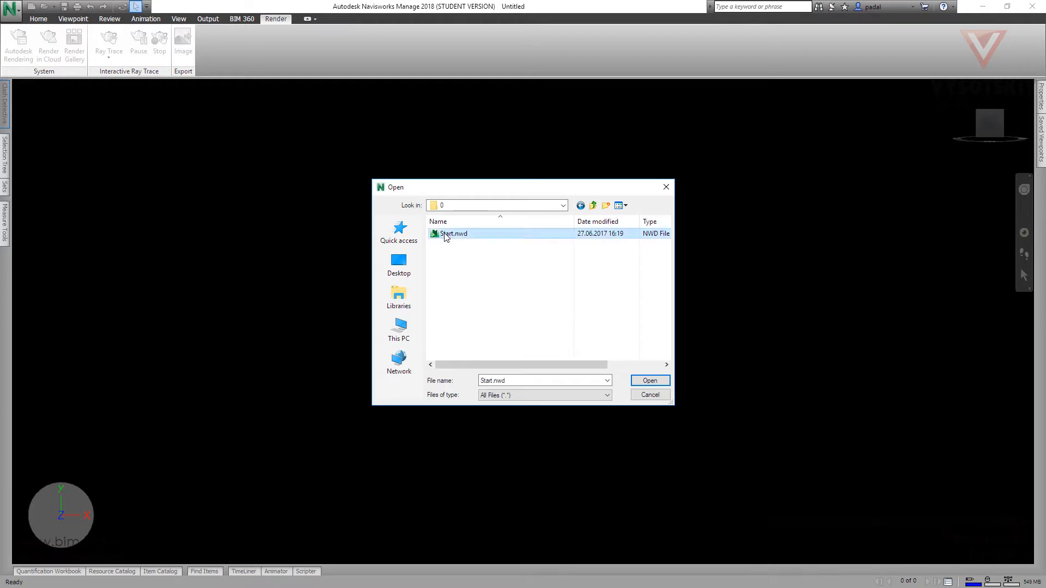
{"action": "mouse_move", "coordinate": [456, 237]}
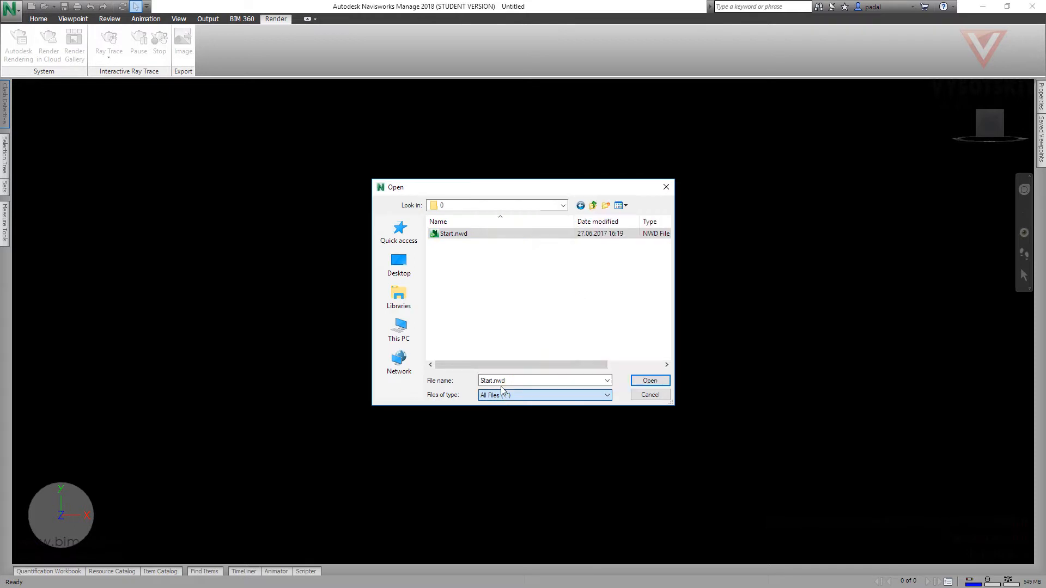
{"action": "left_click", "coordinate": [648, 380]}
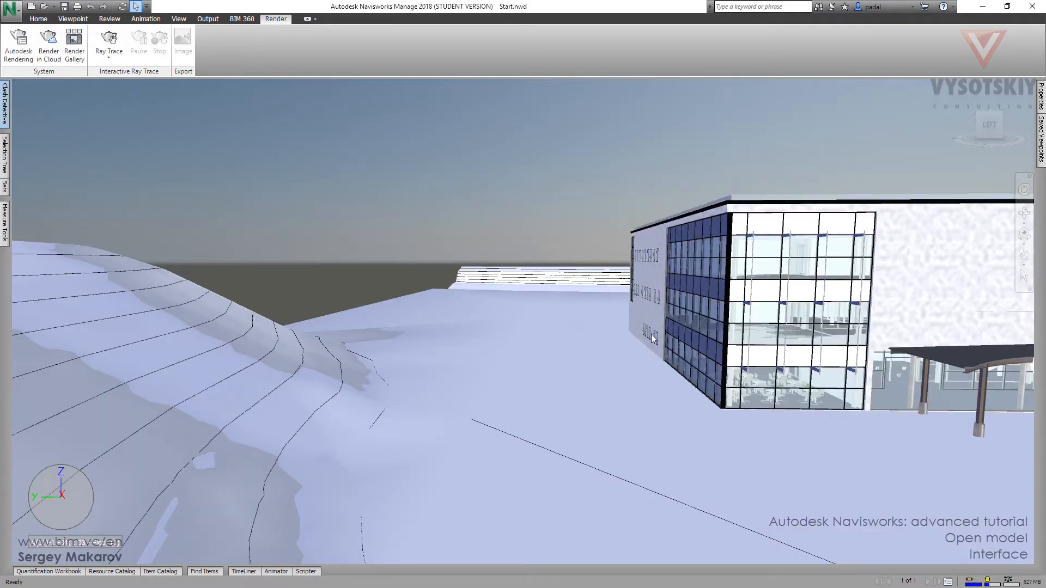
{"action": "mouse_move", "coordinate": [689, 331]}
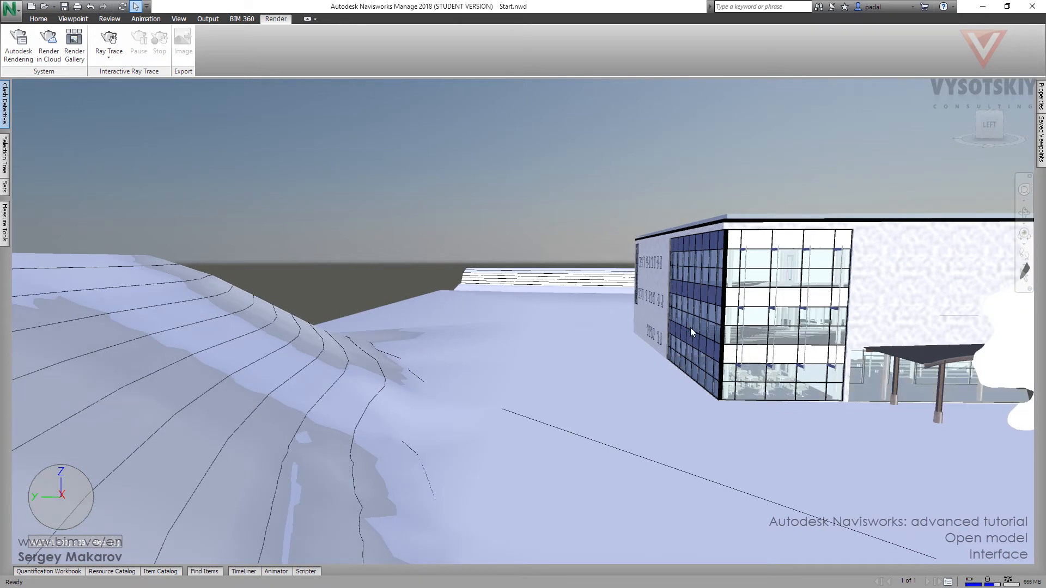
{"action": "mouse_move", "coordinate": [693, 307]}
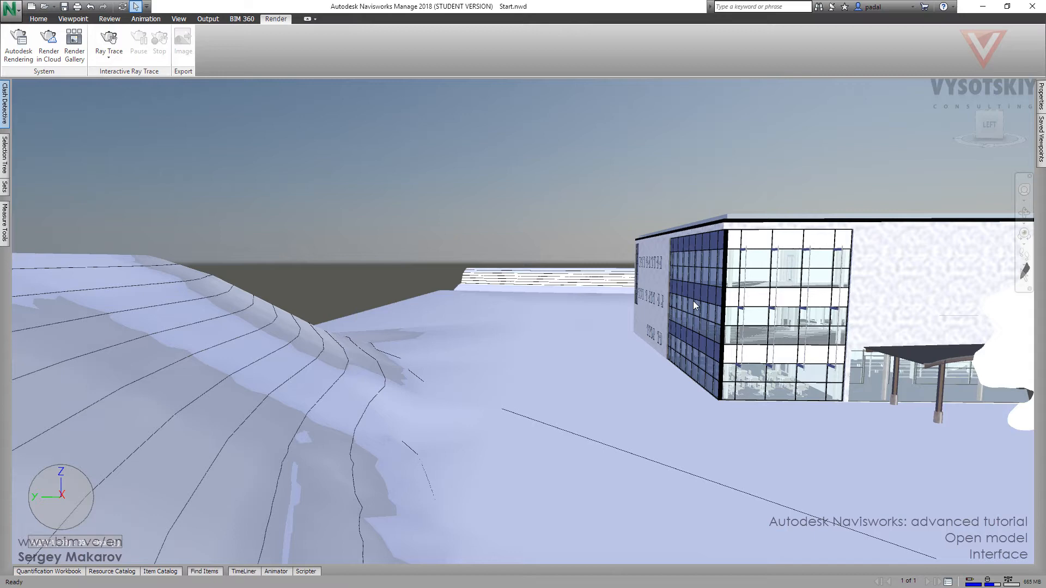
{"action": "mouse_move", "coordinate": [818, 321]}
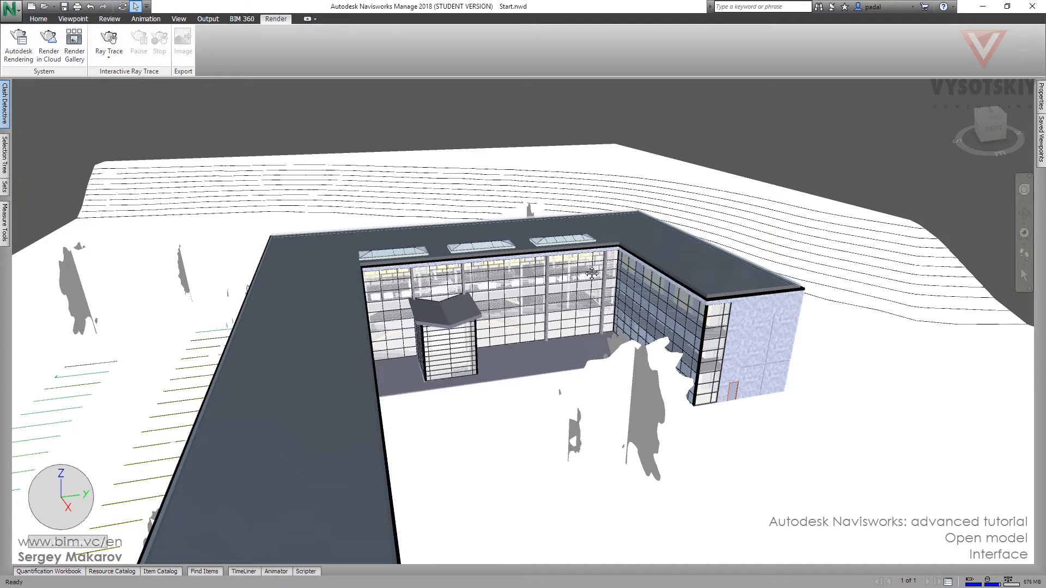
{"action": "mouse_move", "coordinate": [603, 259]}
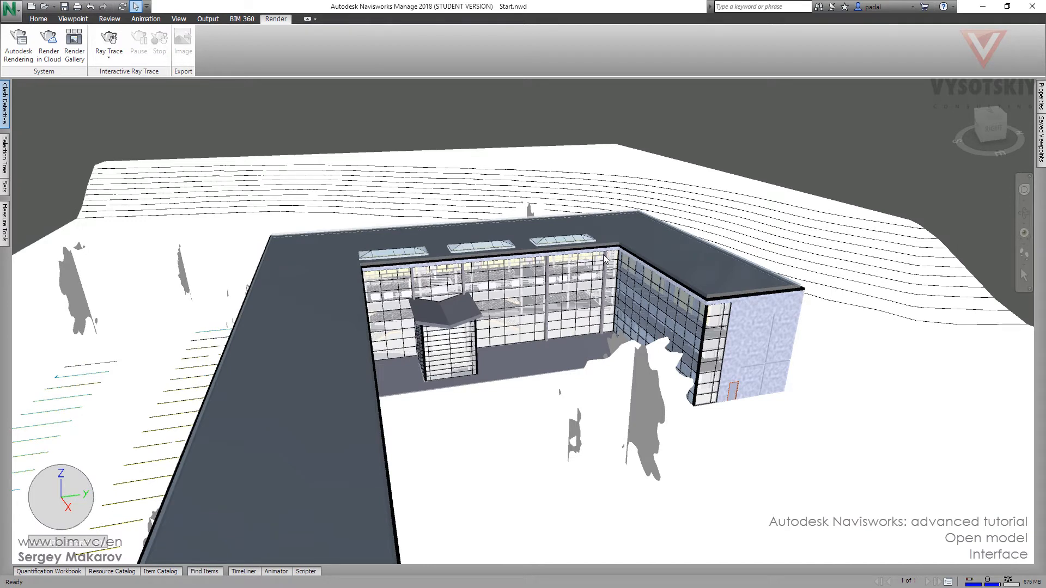
{"action": "mouse_move", "coordinate": [360, 268]}
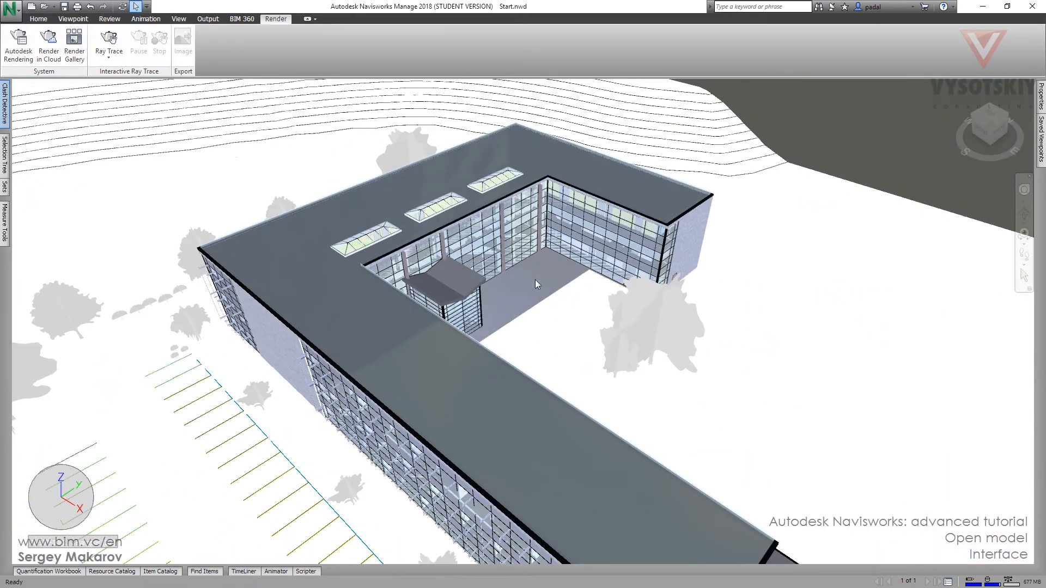
{"action": "mouse_move", "coordinate": [667, 230]}
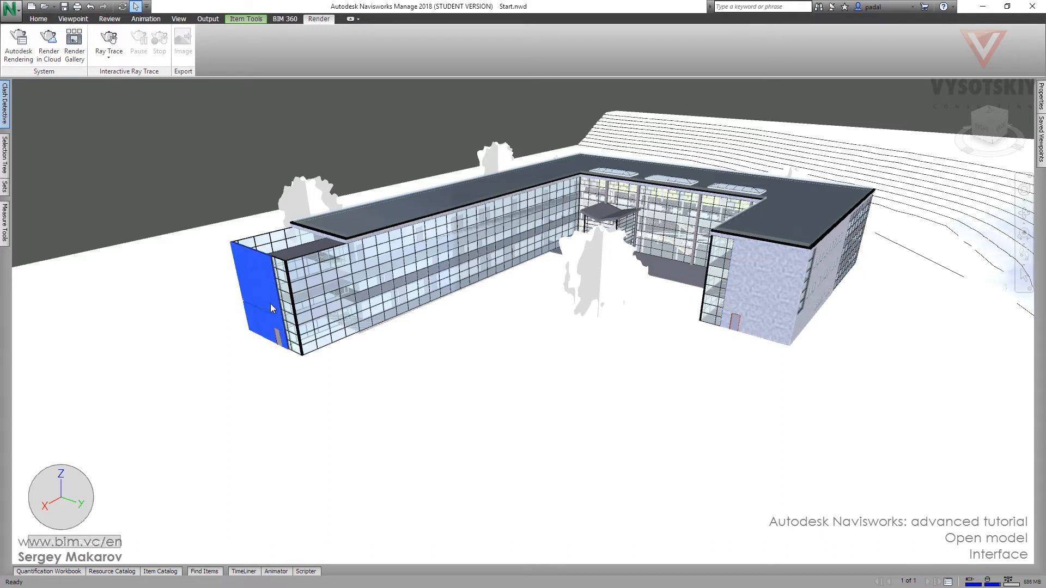
- Deselect the blue end wall of the building in the Scene View
{"action": "left_click", "coordinate": [767, 281]}
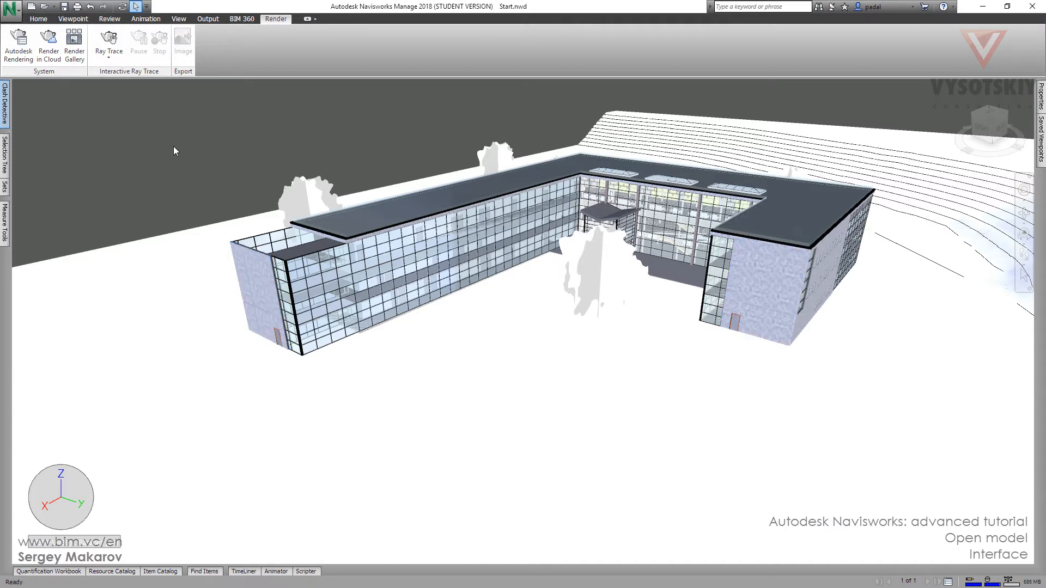
{"action": "mouse_move", "coordinate": [197, 160]}
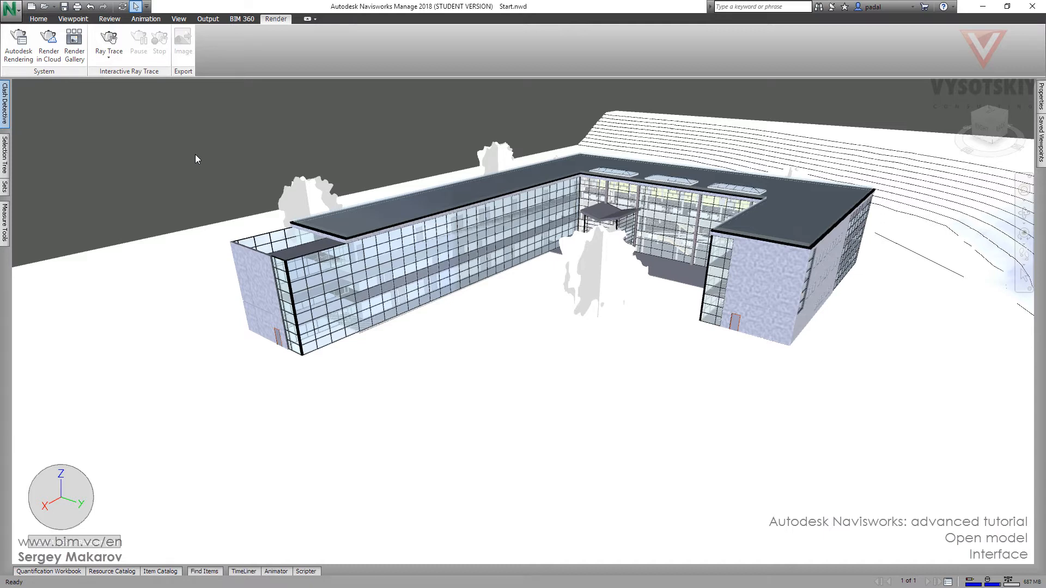
{"action": "mouse_move", "coordinate": [171, 151]}
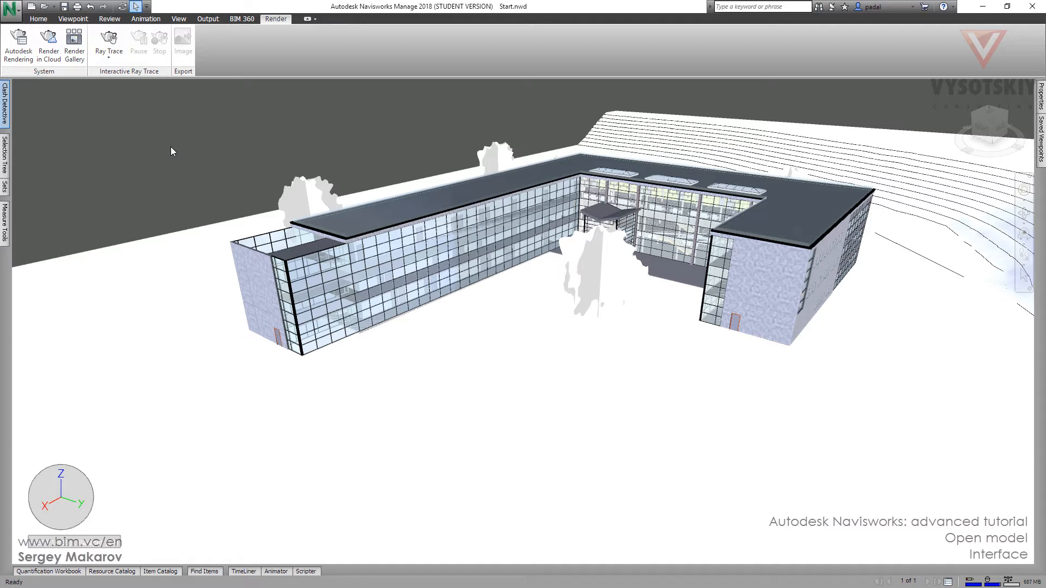
{"action": "mouse_move", "coordinate": [177, 161]}
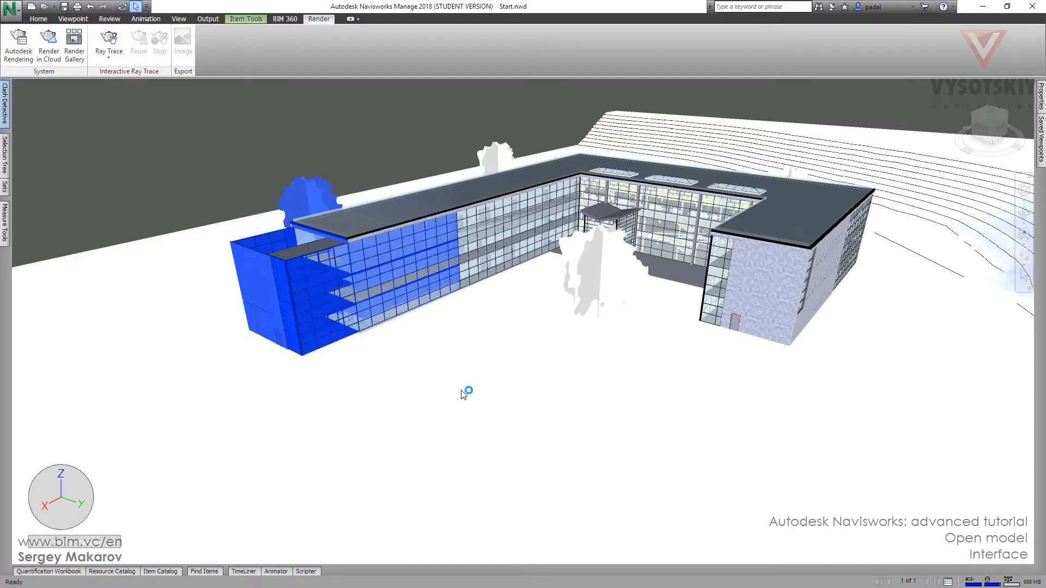
{"action": "mouse_move", "coordinate": [429, 277]}
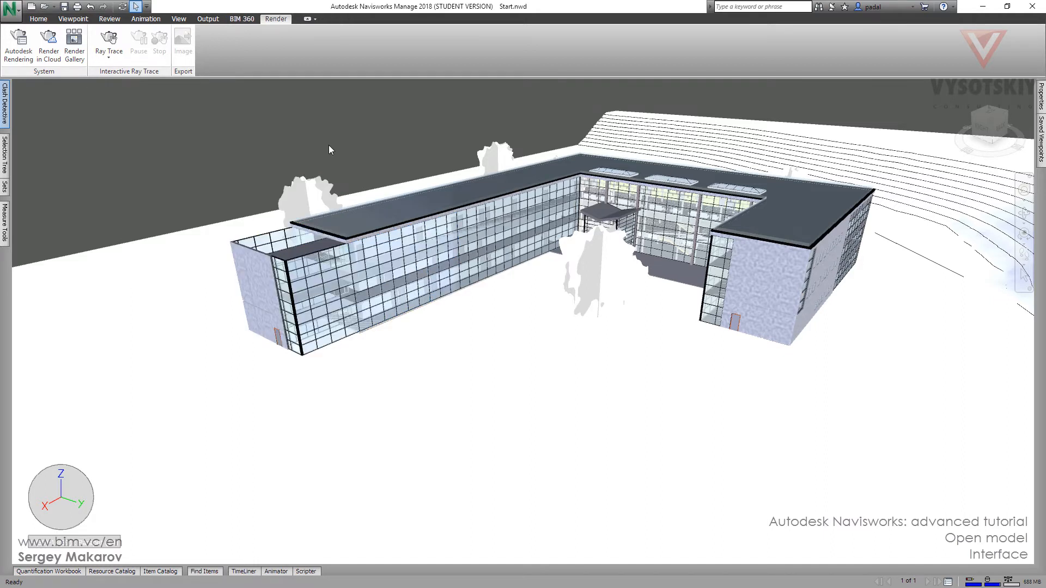
{"action": "mouse_move", "coordinate": [213, 141]}
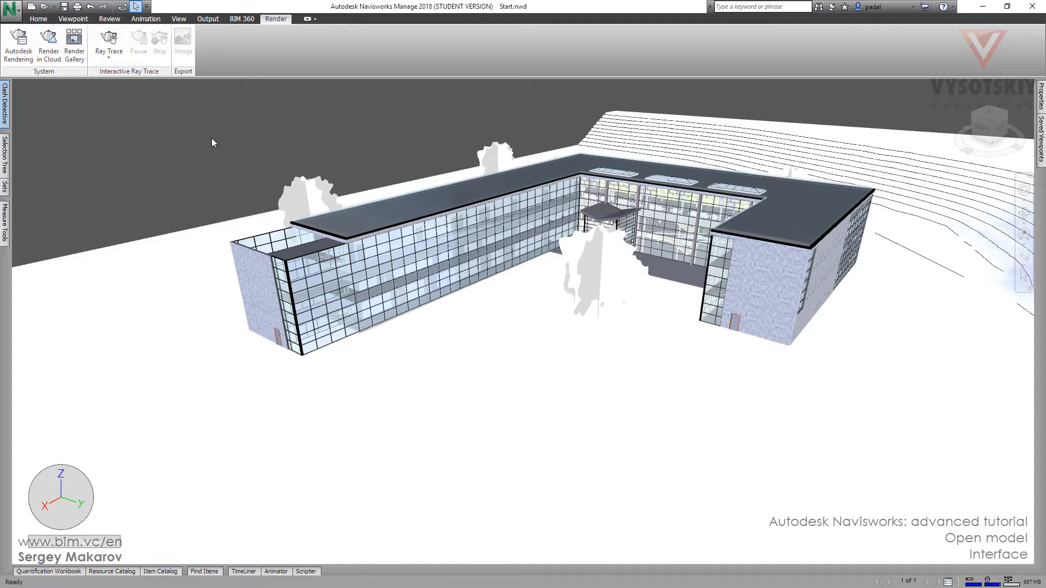
{"action": "mouse_move", "coordinate": [171, 154]}
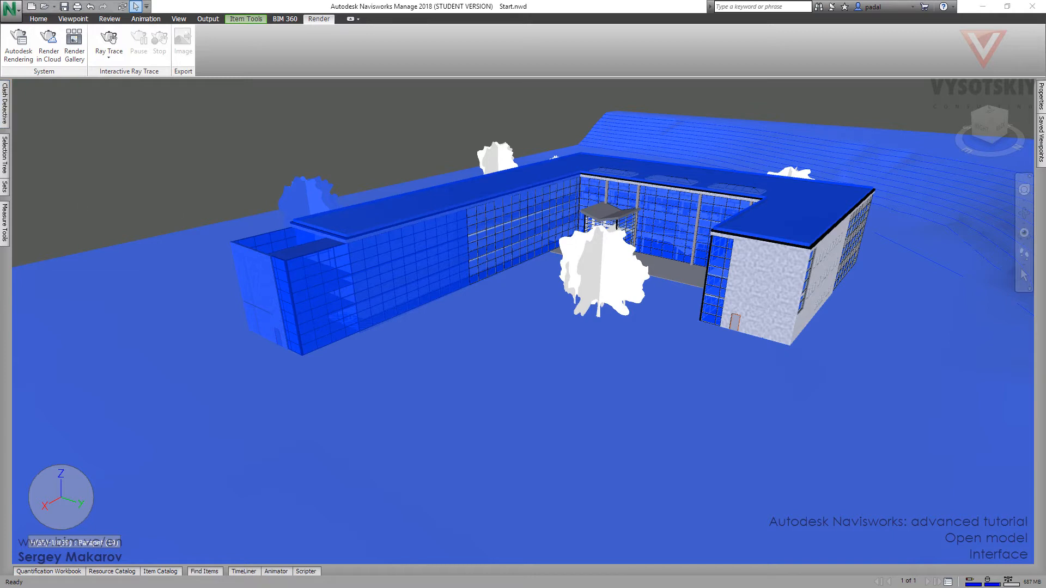
{"action": "mouse_move", "coordinate": [125, 174]}
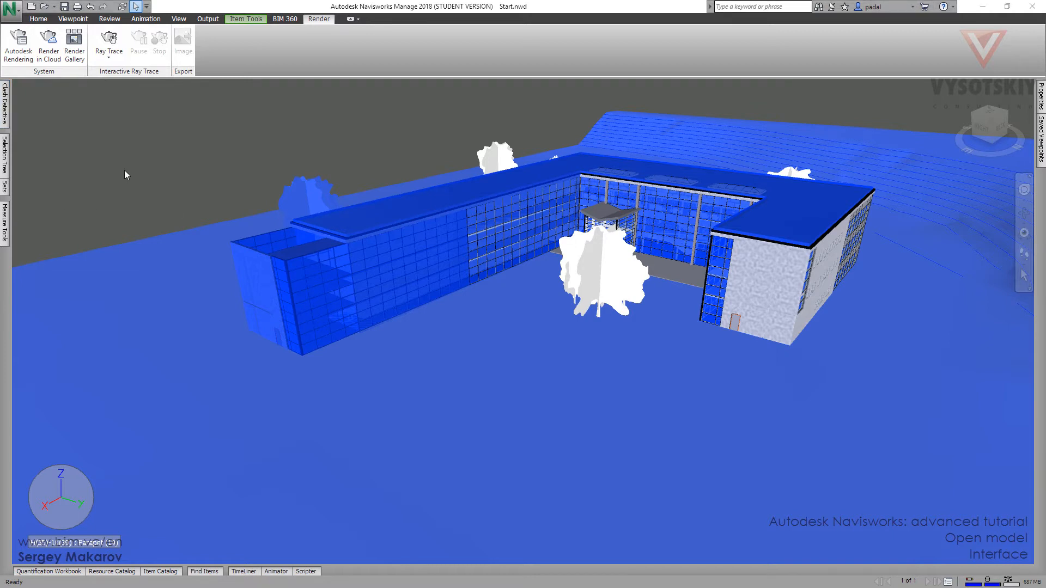
- Review the Home tab's Append/Merge options, then switch to the Viewpoint camera and navigation tools
{"action": "left_click", "coordinate": [38, 19]}
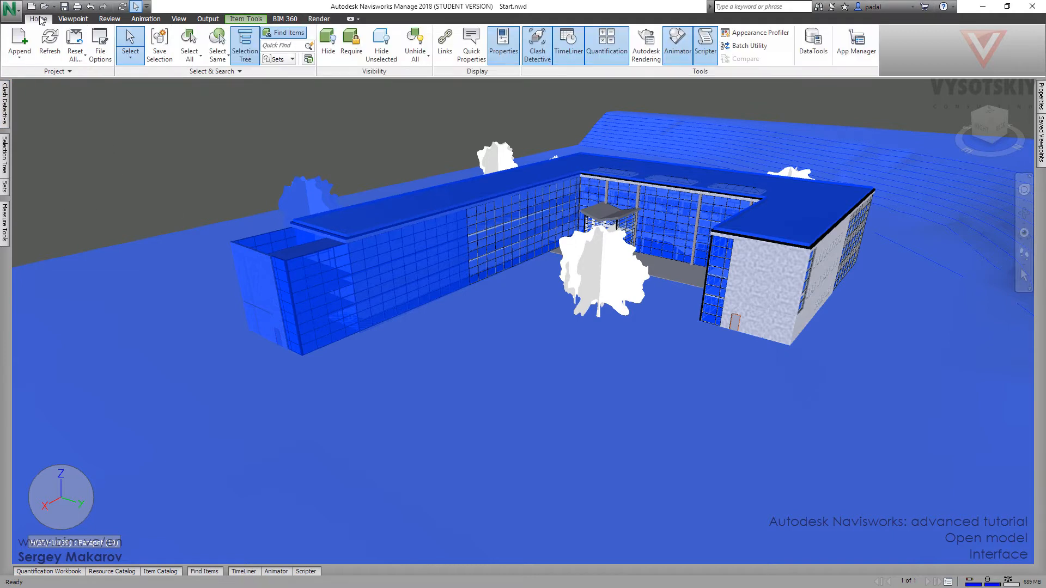
{"action": "mouse_move", "coordinate": [439, 132]}
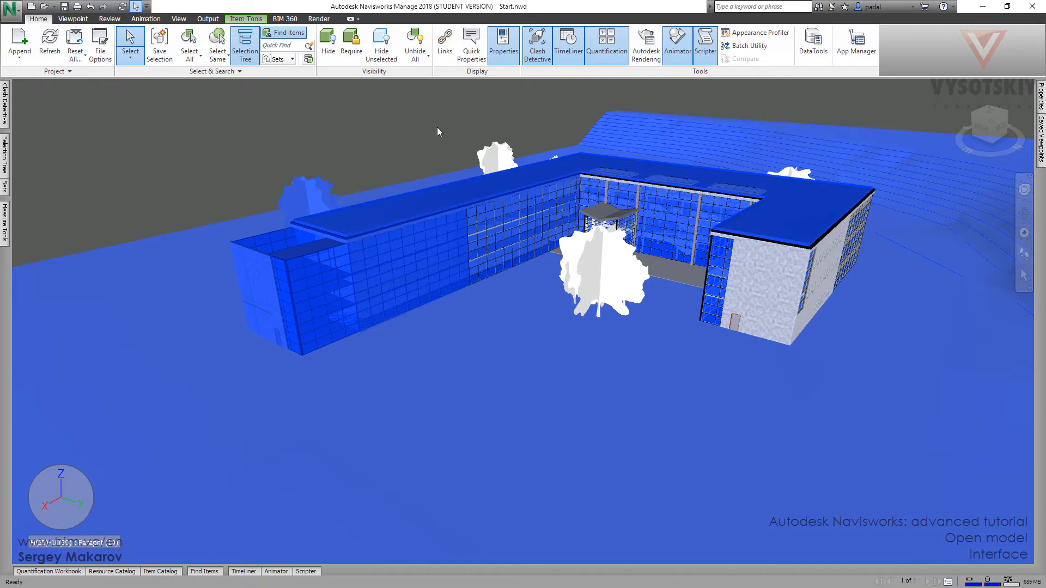
{"action": "mouse_move", "coordinate": [559, 91]}
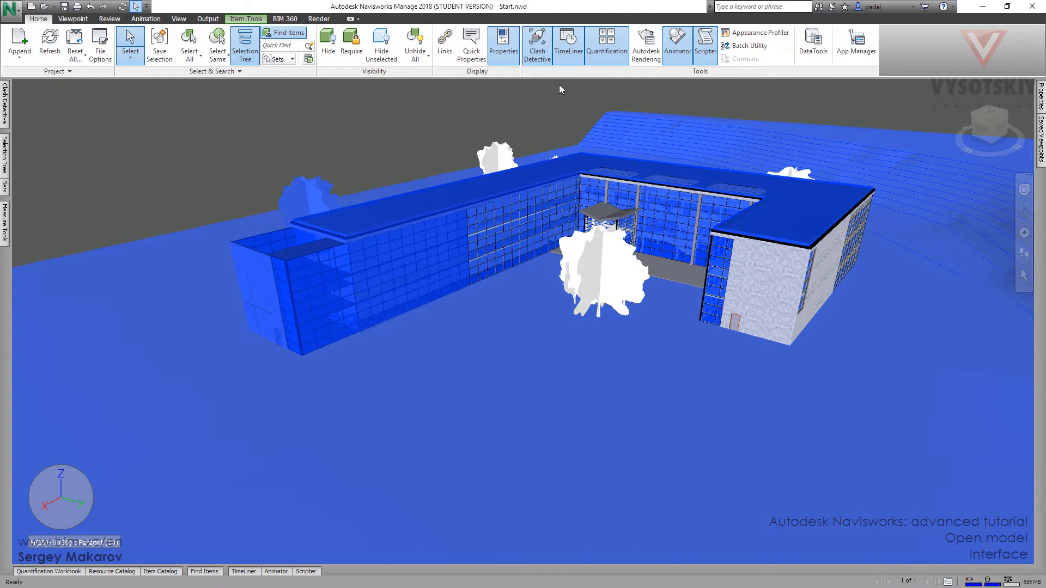
{"action": "mouse_move", "coordinate": [575, 85]}
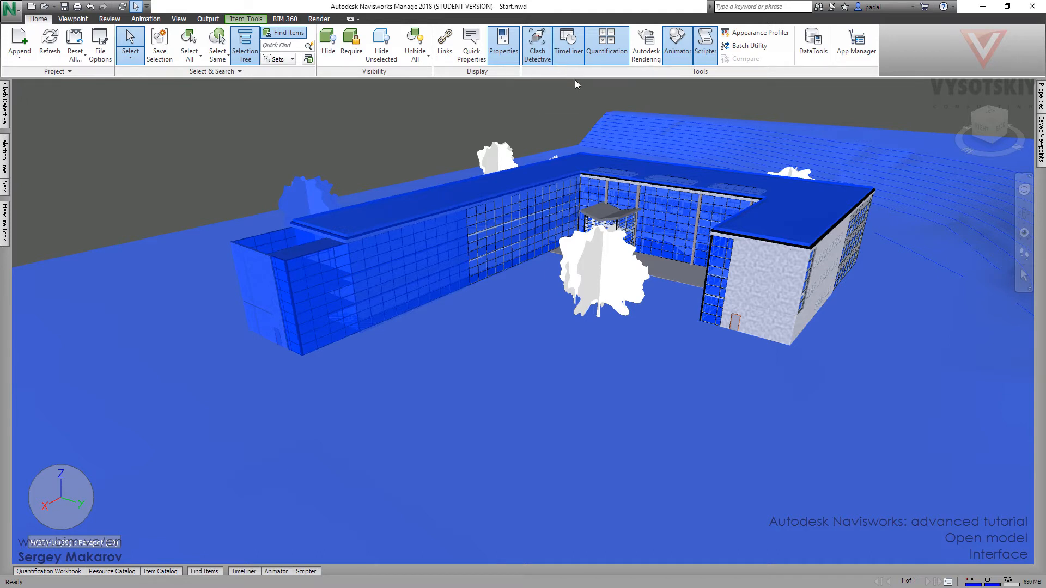
{"action": "mouse_move", "coordinate": [568, 46]}
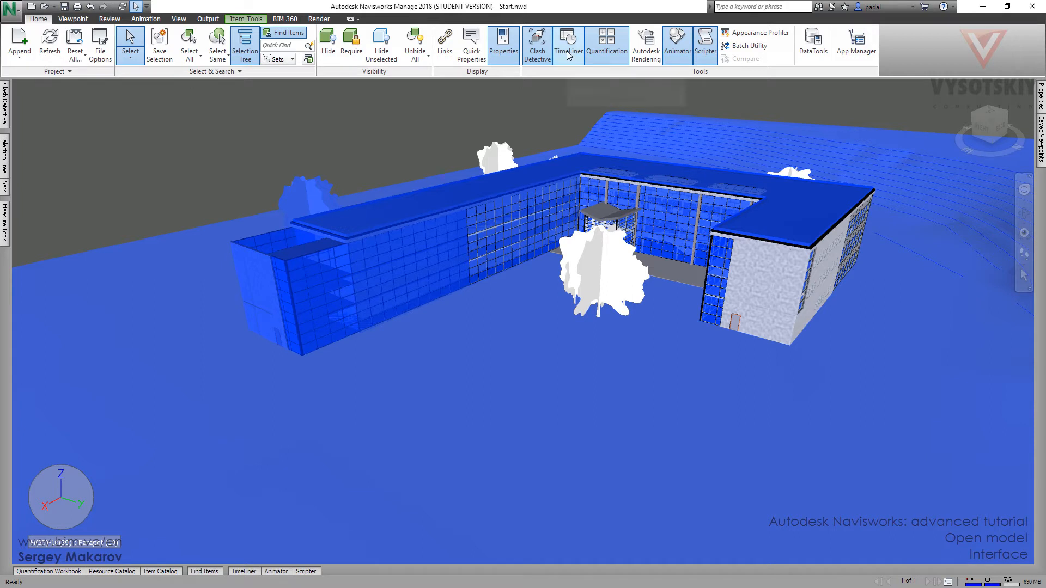
{"action": "mouse_move", "coordinate": [581, 94]}
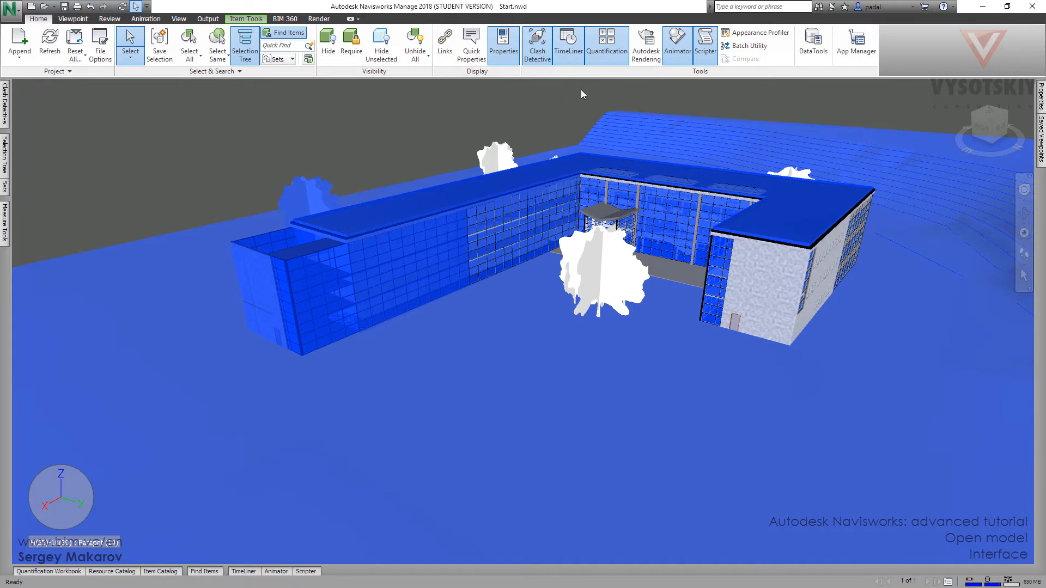
{"action": "mouse_move", "coordinate": [635, 82]}
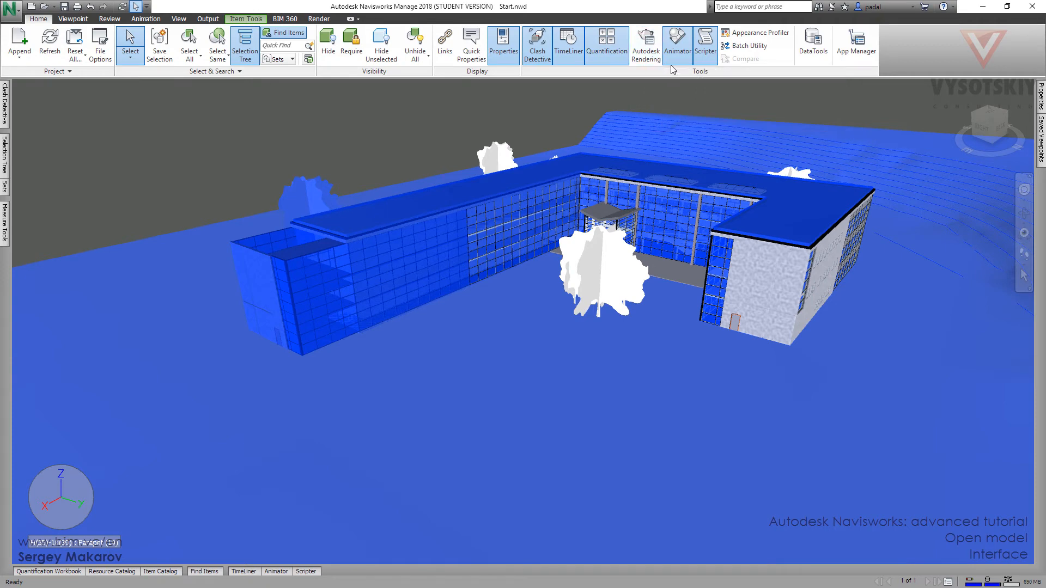
{"action": "mouse_move", "coordinate": [718, 89]}
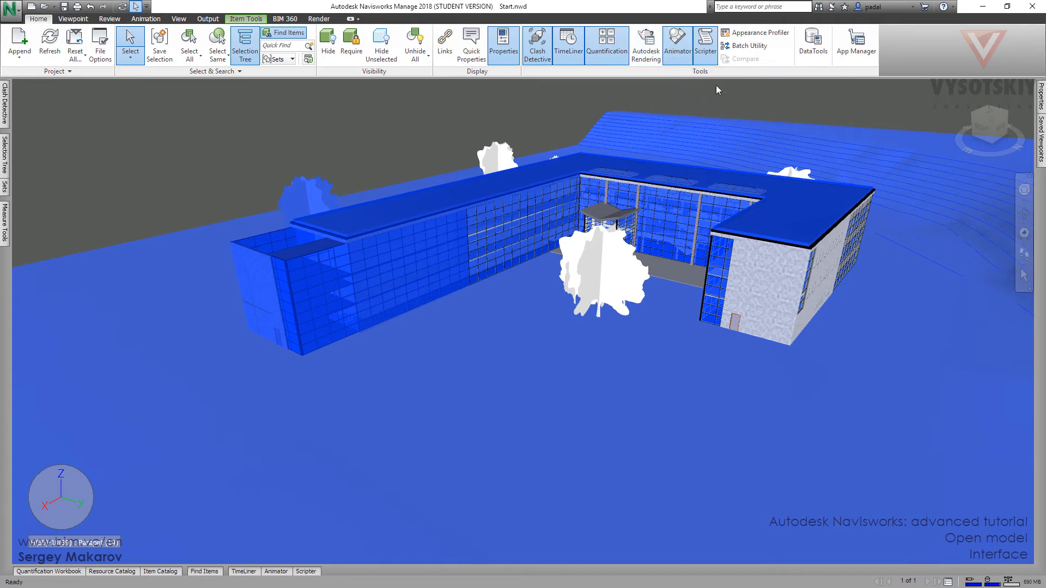
{"action": "mouse_move", "coordinate": [715, 110]}
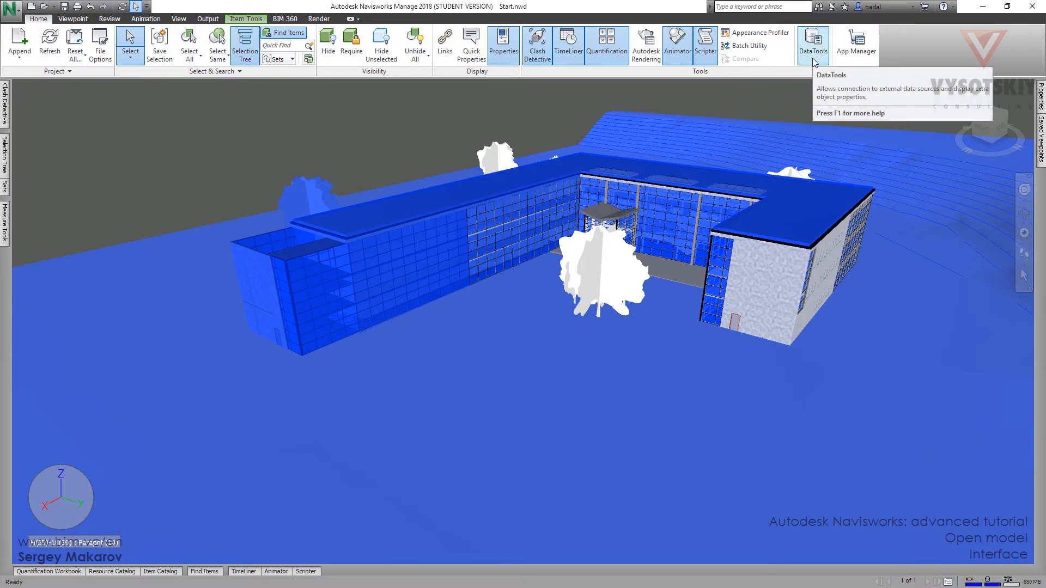
{"action": "mouse_move", "coordinate": [756, 88]}
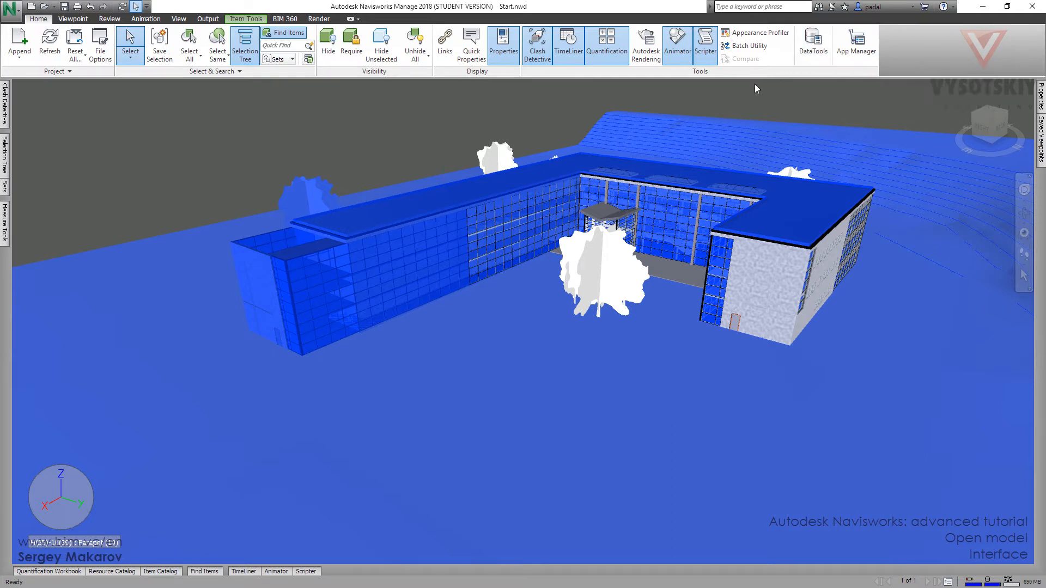
{"action": "mouse_move", "coordinate": [467, 120]}
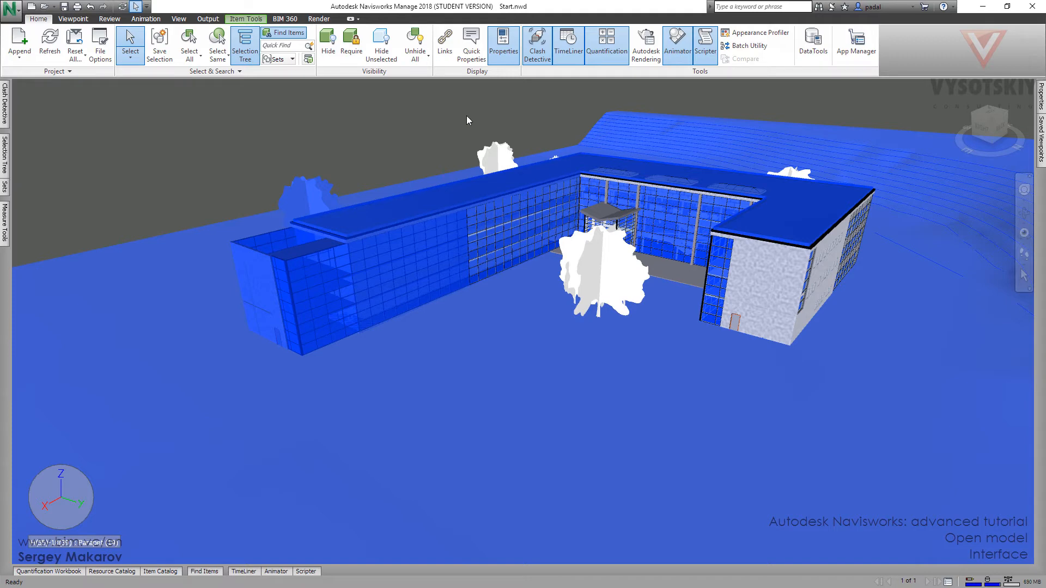
{"action": "mouse_move", "coordinate": [96, 87]}
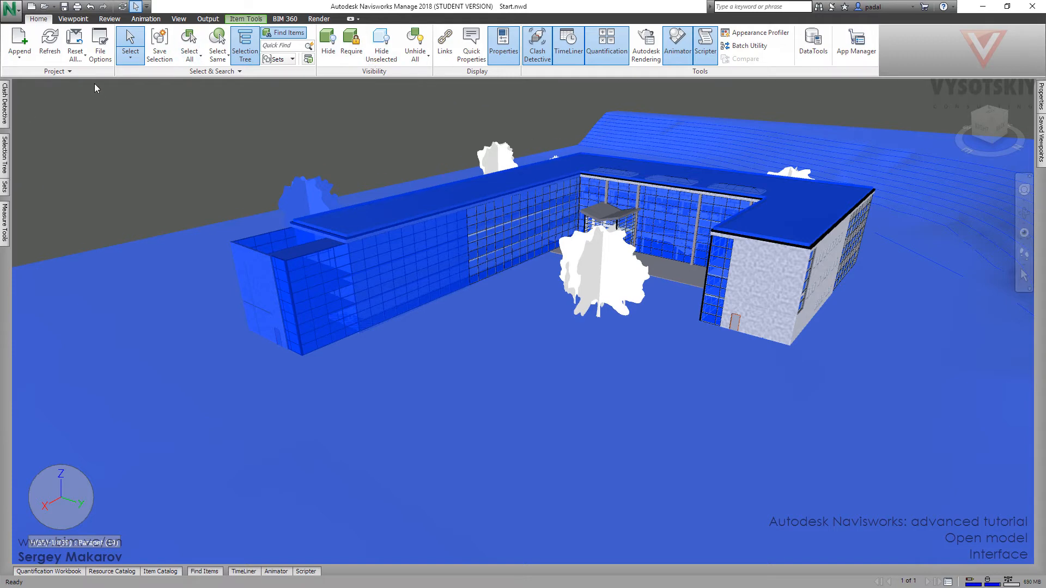
{"action": "mouse_move", "coordinate": [95, 107]}
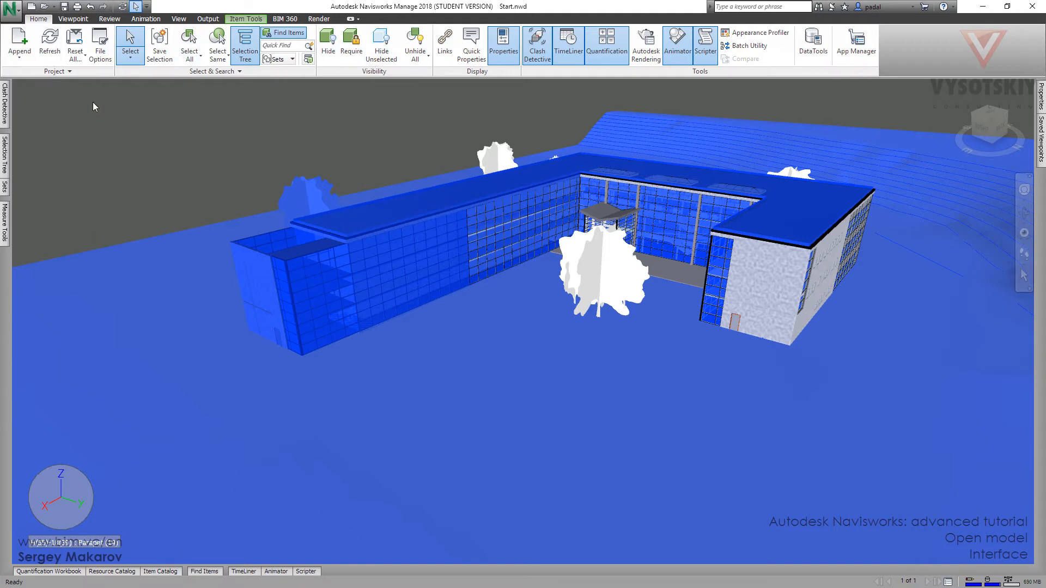
{"action": "mouse_move", "coordinate": [65, 111]}
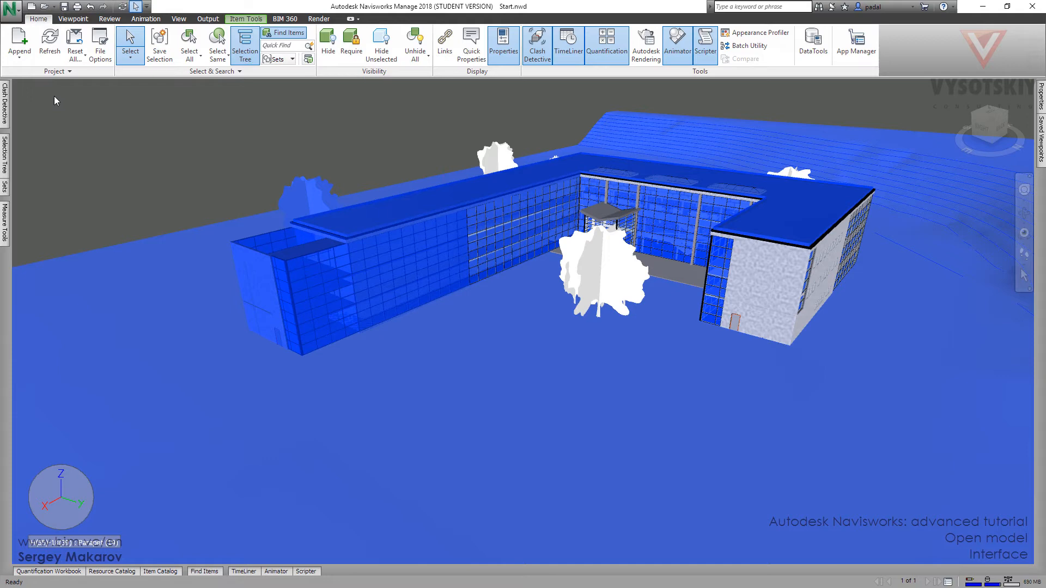
{"action": "left_click", "coordinate": [18, 45]}
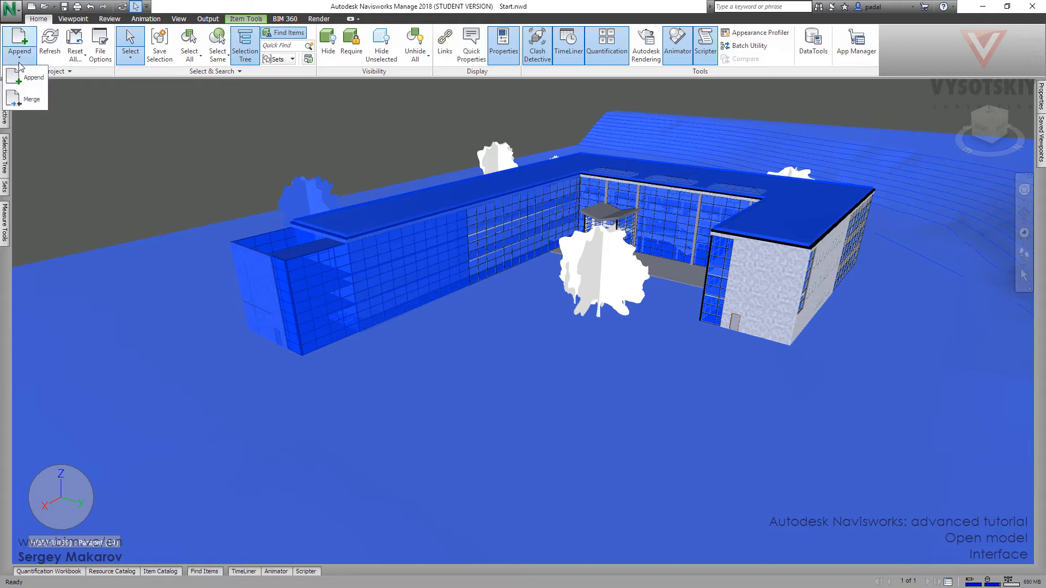
{"action": "left_click", "coordinate": [73, 18]}
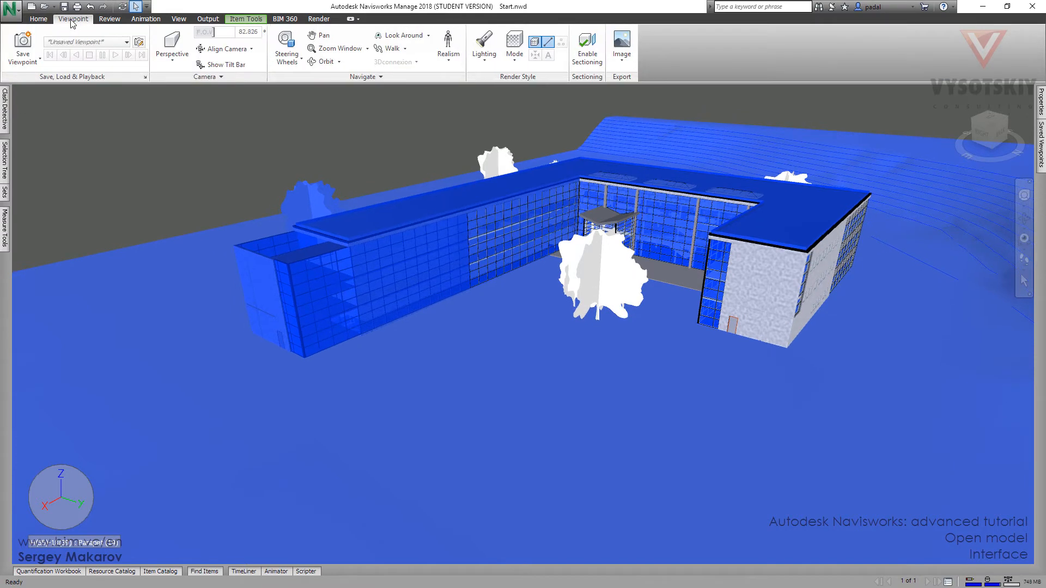
{"action": "mouse_move", "coordinate": [132, 171]}
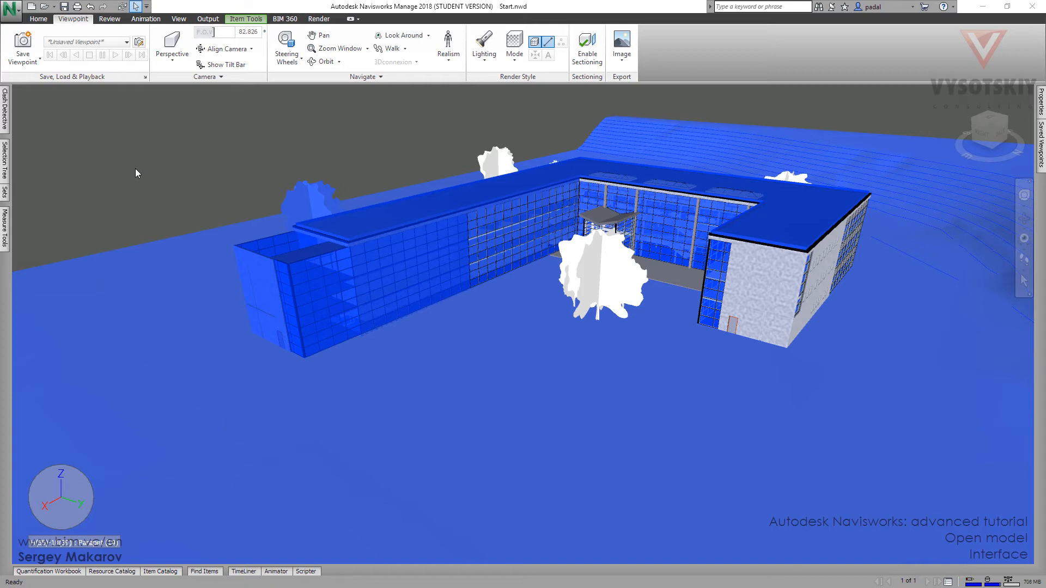
{"action": "mouse_move", "coordinate": [213, 162]}
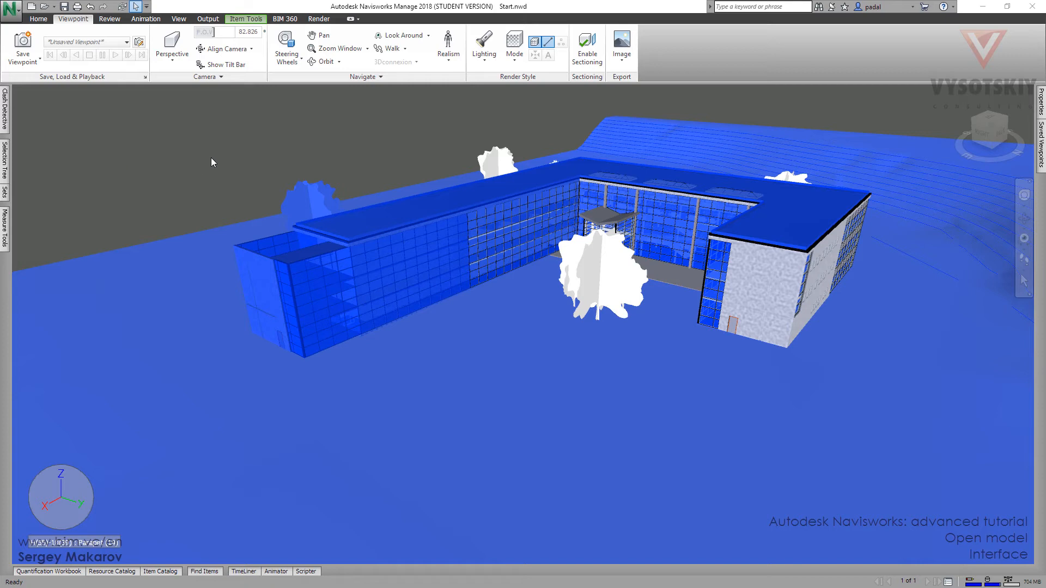
{"action": "mouse_move", "coordinate": [327, 132]}
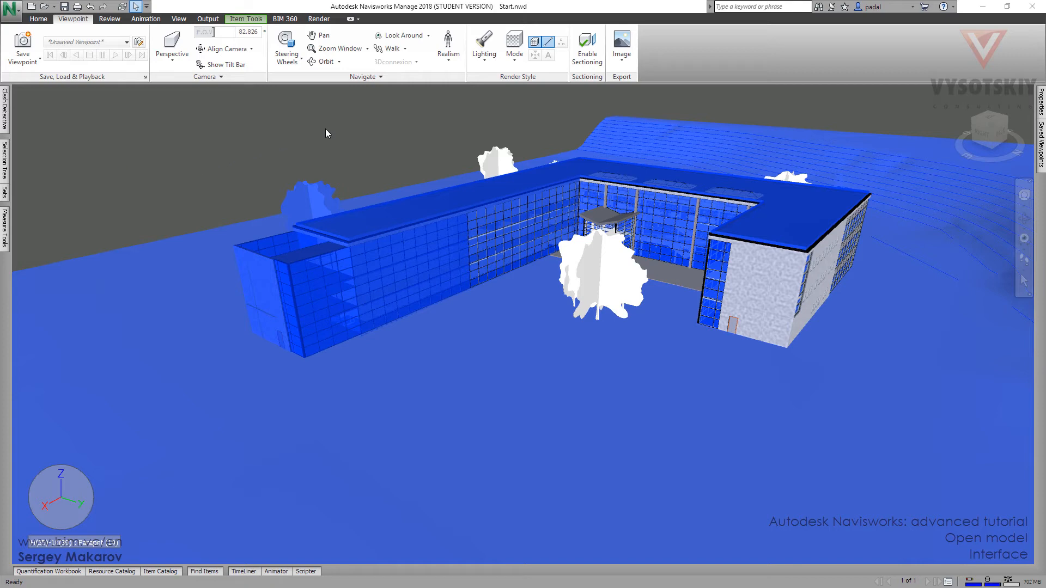
{"action": "mouse_move", "coordinate": [357, 124]}
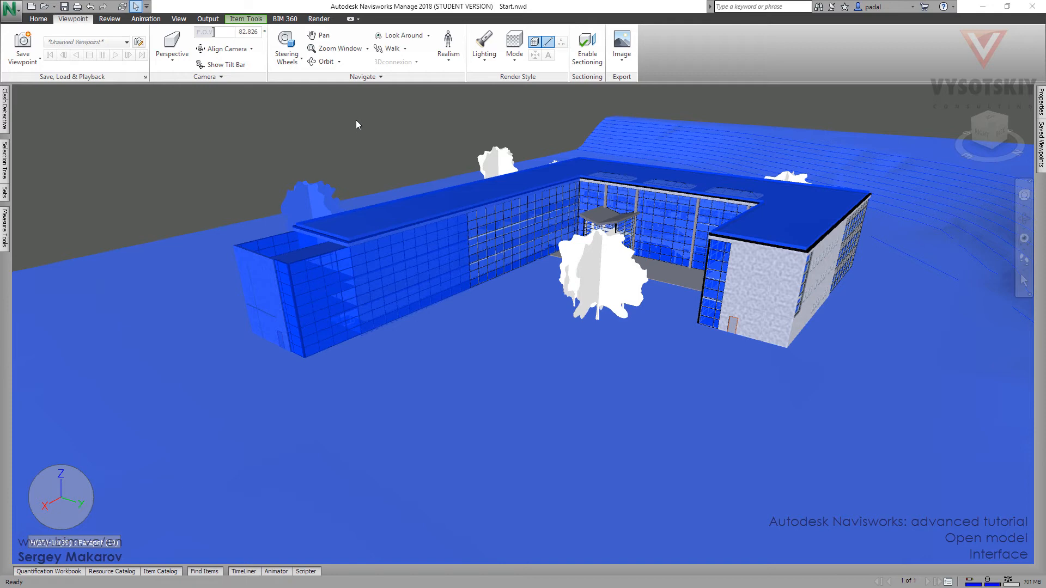
{"action": "mouse_move", "coordinate": [362, 127]}
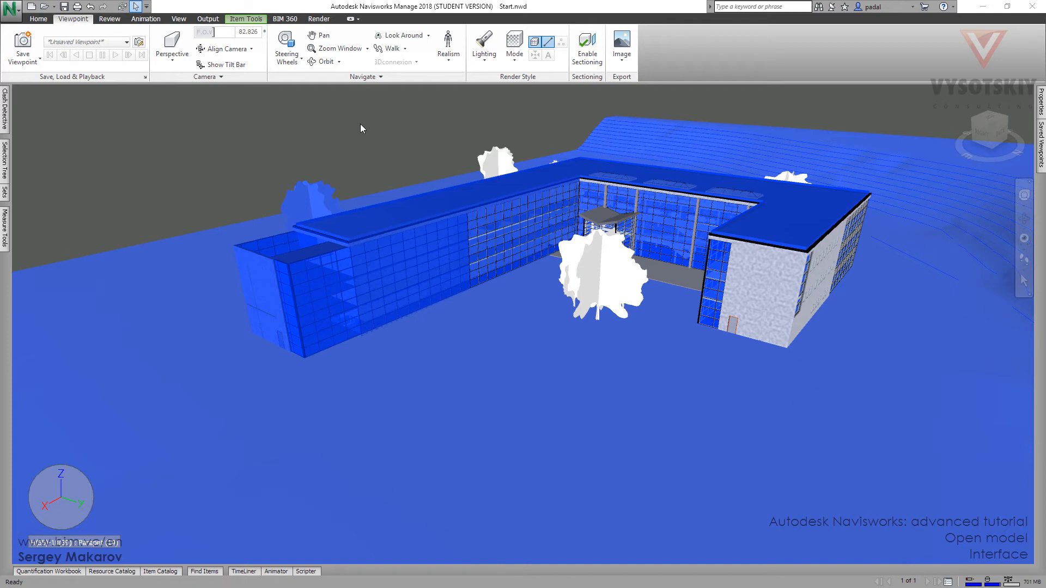
- Show the Review tools: Measure, Redline, Tags and Comments panels
{"action": "left_click", "coordinate": [109, 19]}
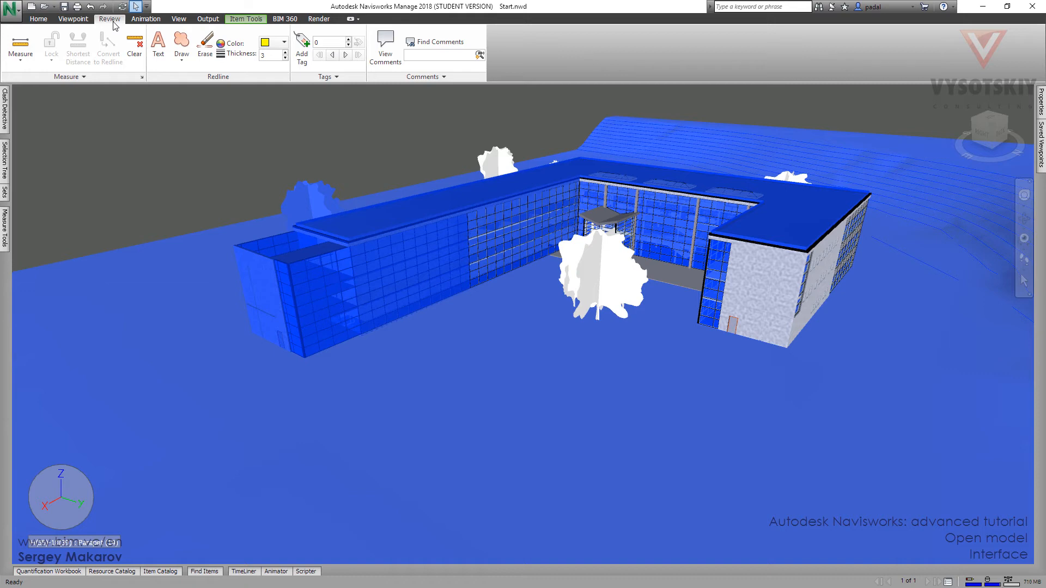
{"action": "mouse_move", "coordinate": [19, 47]}
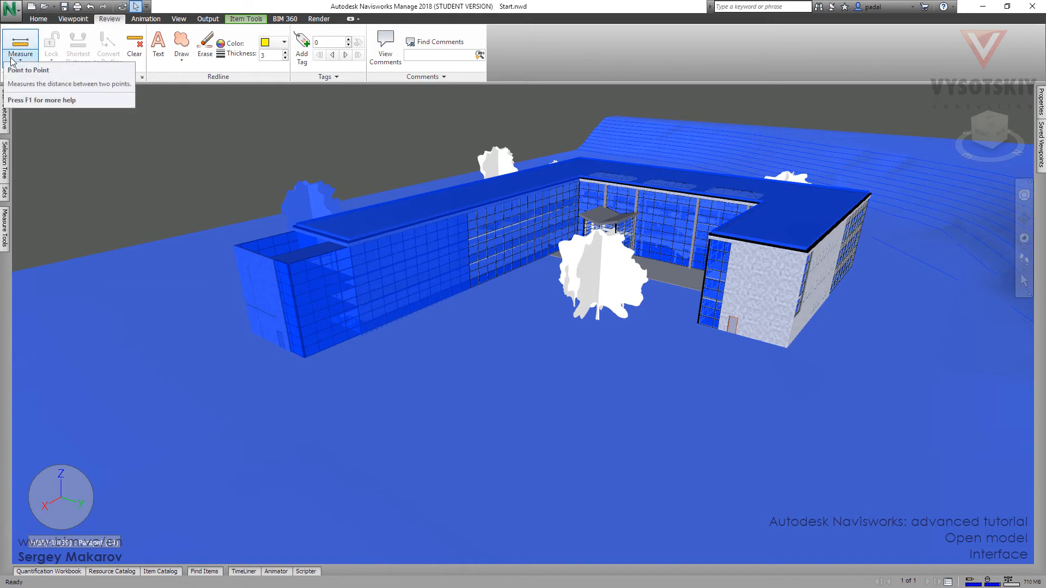
{"action": "mouse_move", "coordinate": [126, 134]}
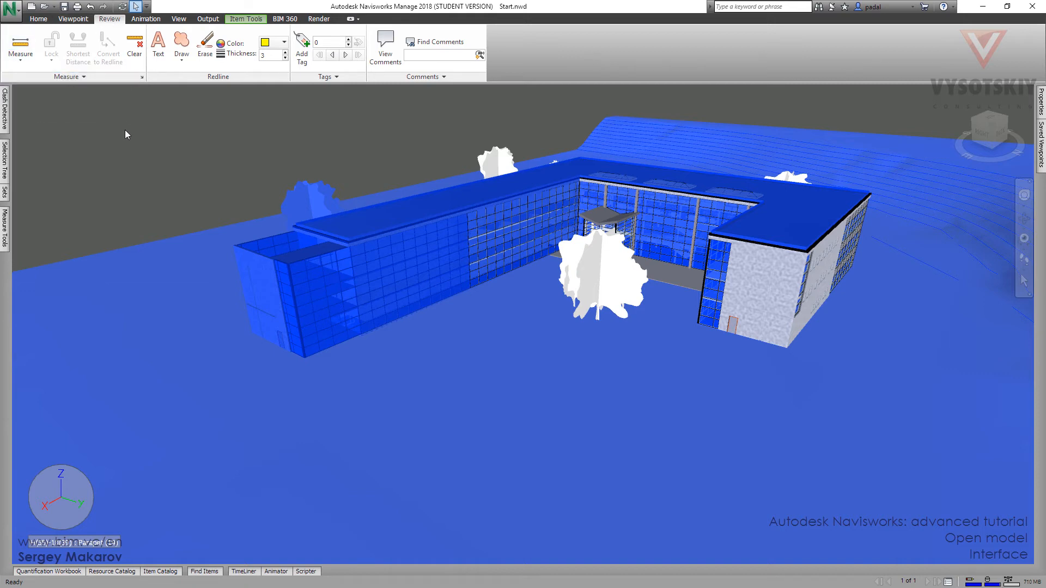
{"action": "mouse_move", "coordinate": [190, 123]}
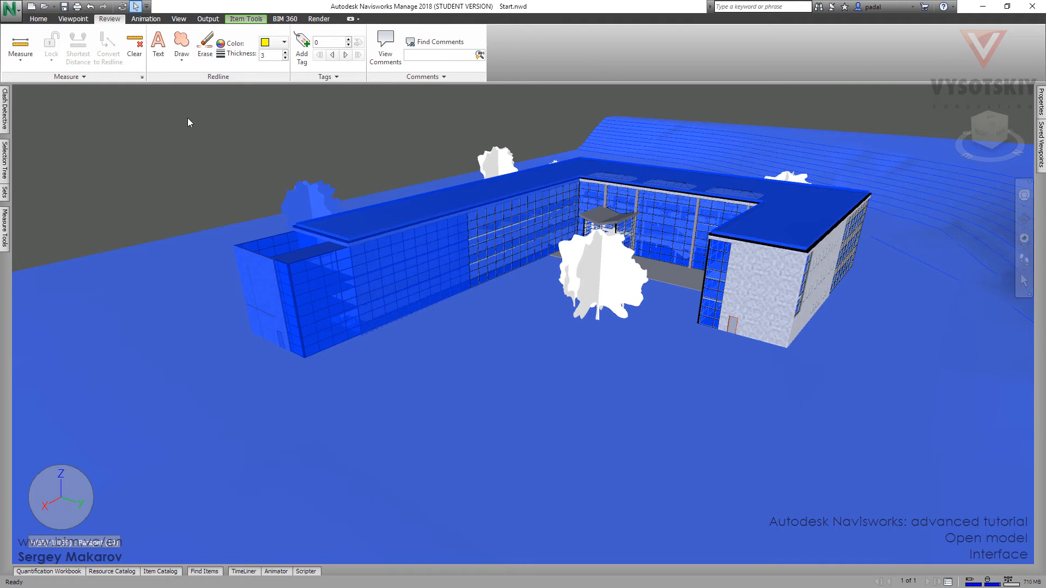
{"action": "mouse_move", "coordinate": [166, 75]}
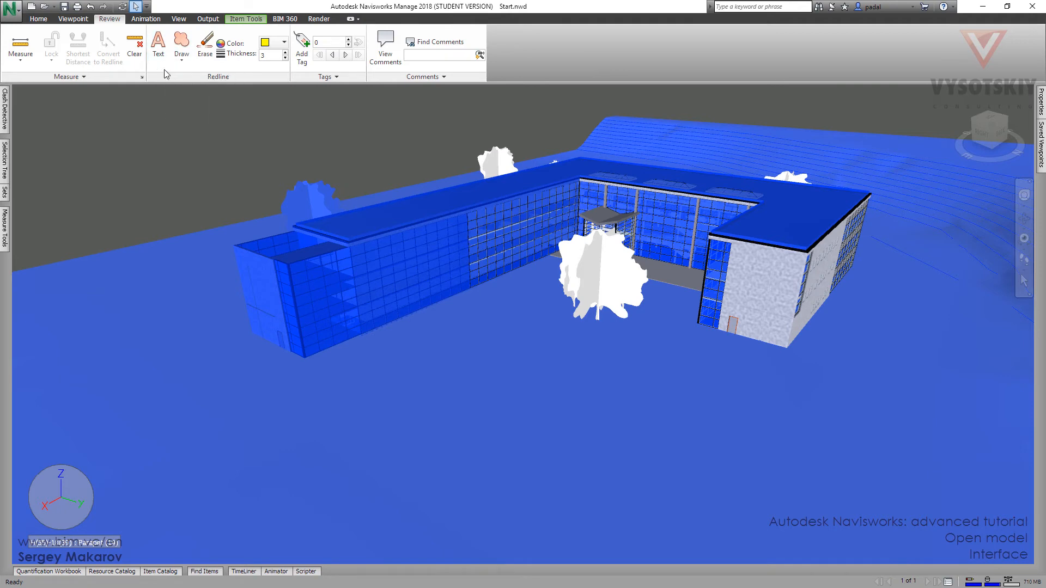
{"action": "mouse_move", "coordinate": [72, 49]}
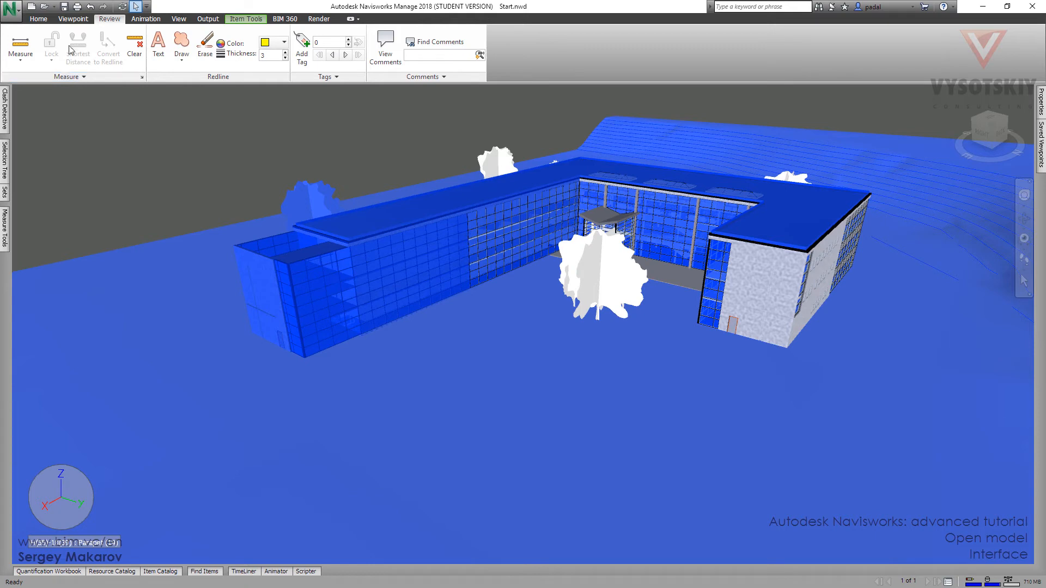
{"action": "mouse_move", "coordinate": [293, 122]}
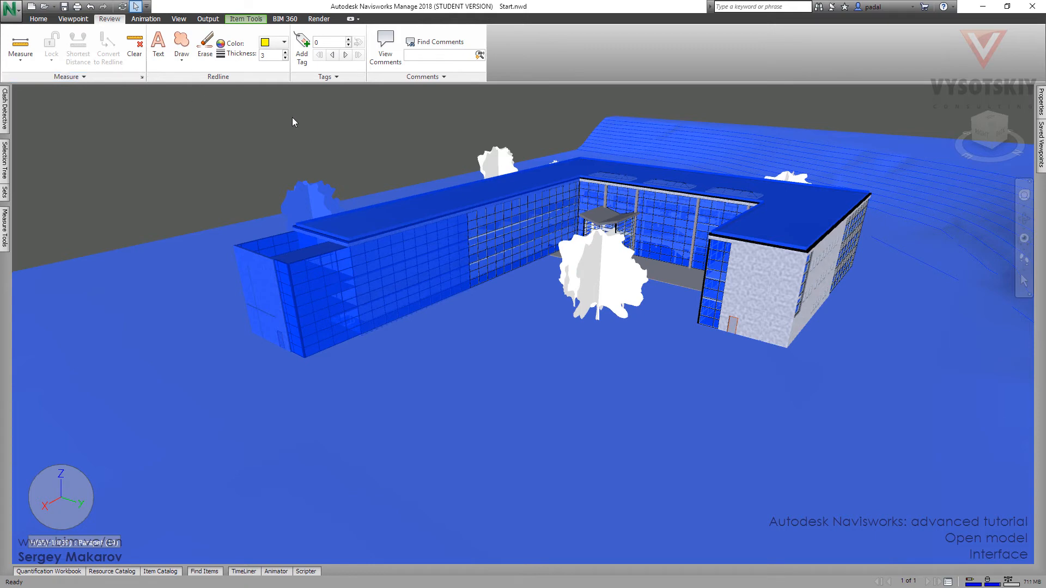
{"action": "mouse_move", "coordinate": [384, 109]}
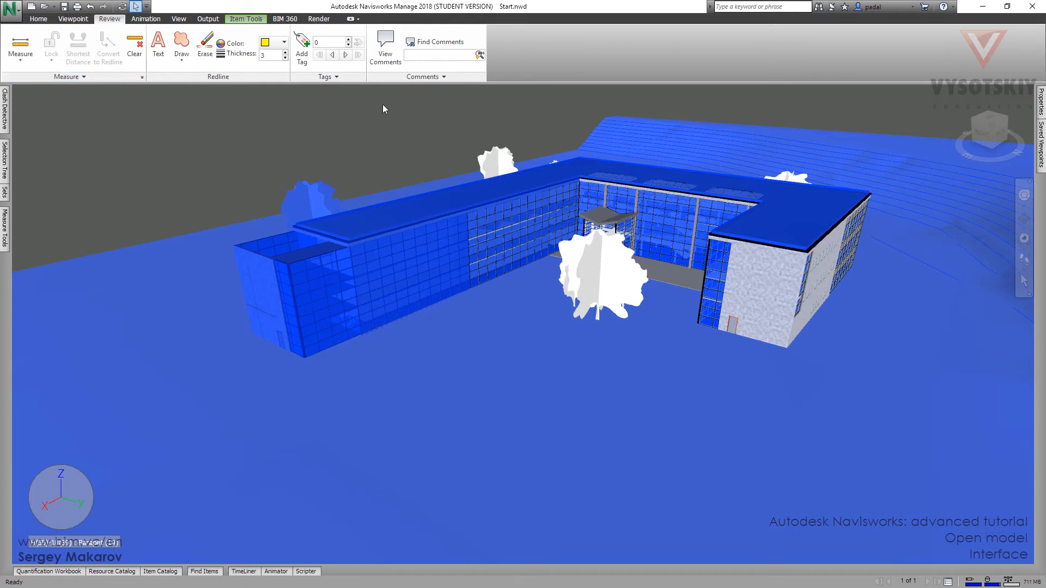
{"action": "mouse_move", "coordinate": [397, 103]}
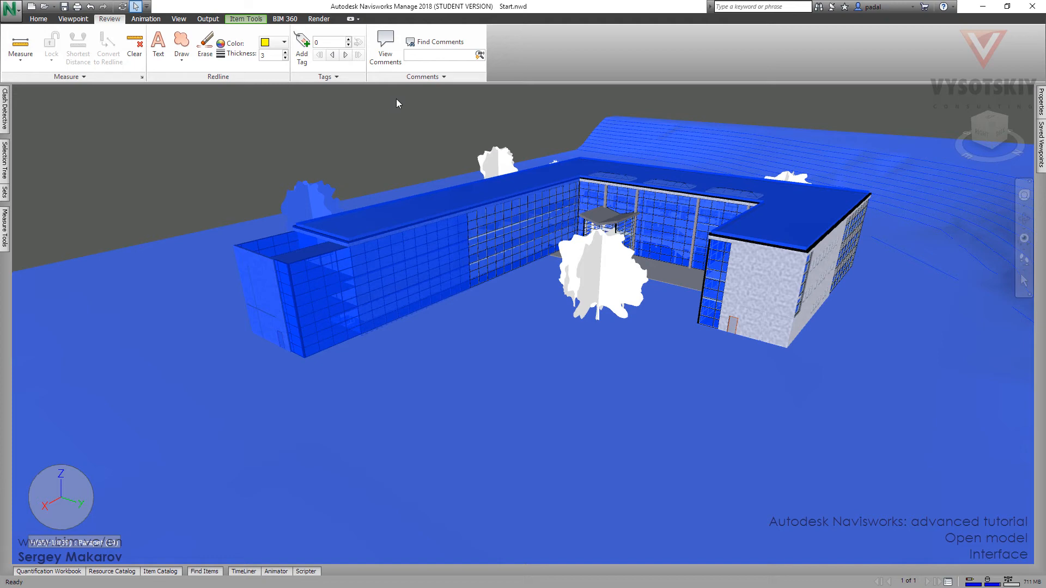
{"action": "mouse_move", "coordinate": [277, 138]}
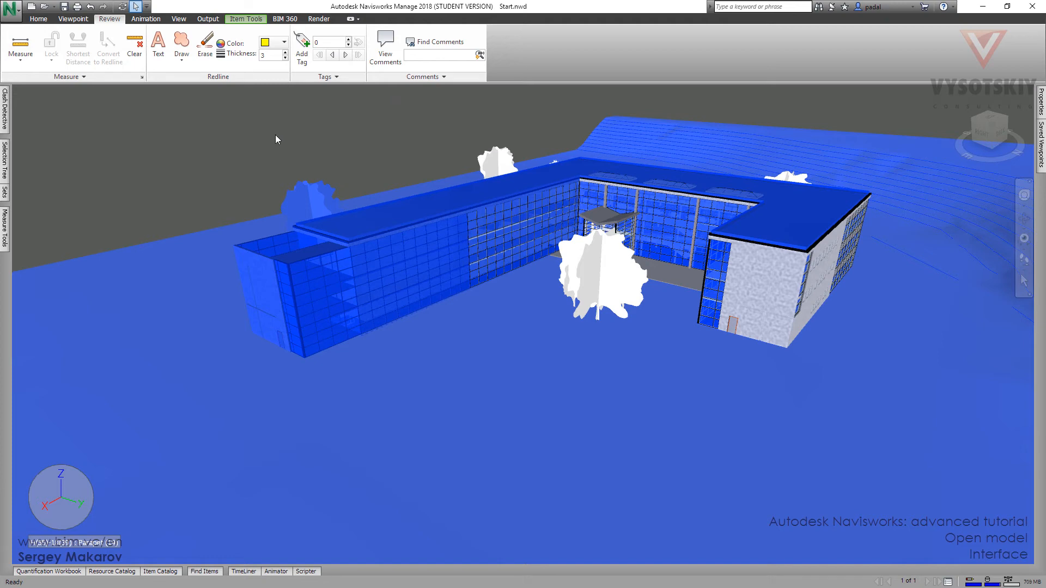
{"action": "mouse_move", "coordinate": [157, 138]}
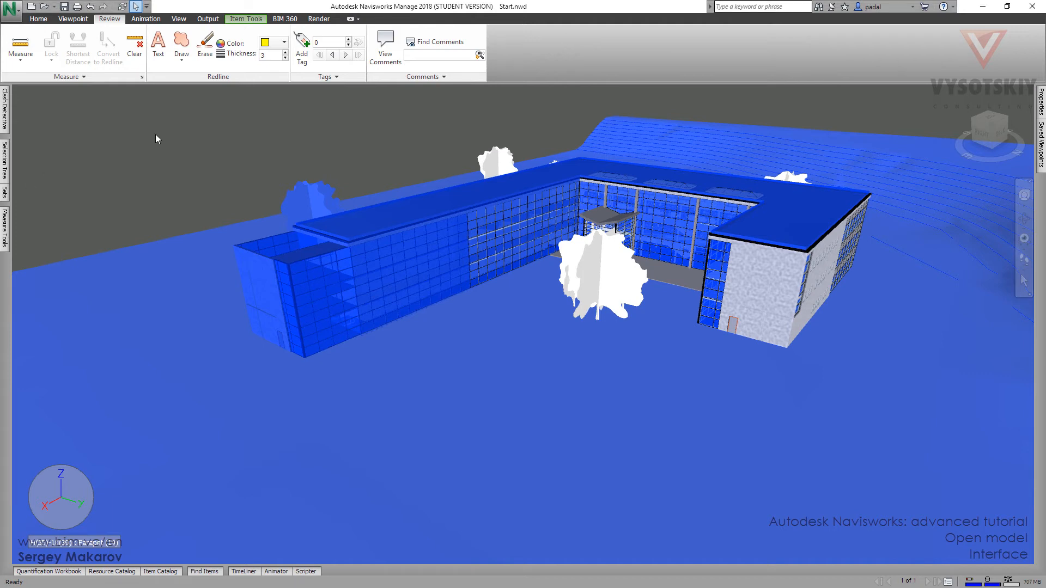
- Show the Animation and scripting tools, then the Render and ray-trace tools
{"action": "left_click", "coordinate": [145, 18]}
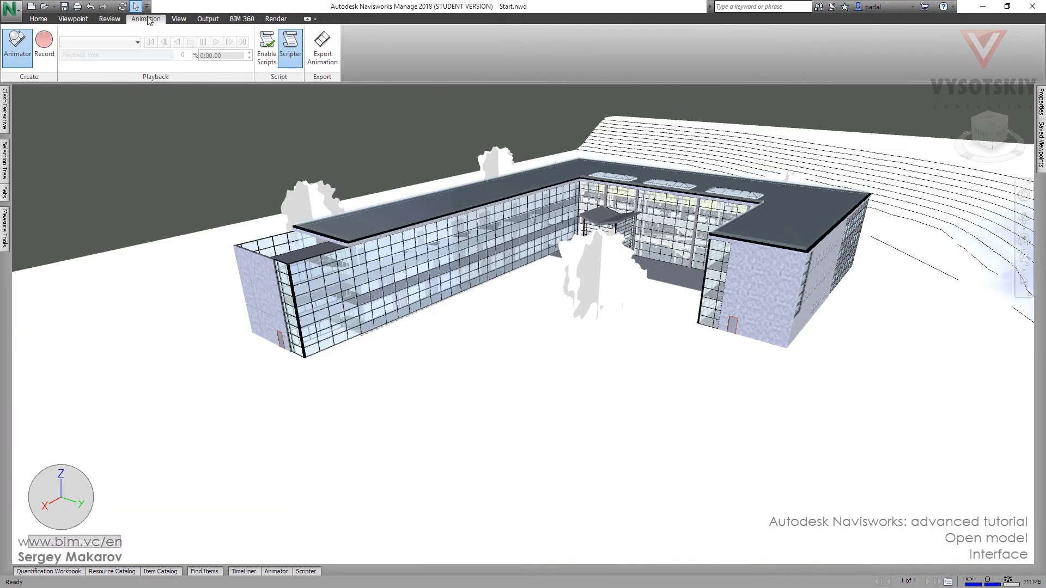
{"action": "left_click", "coordinate": [275, 18]}
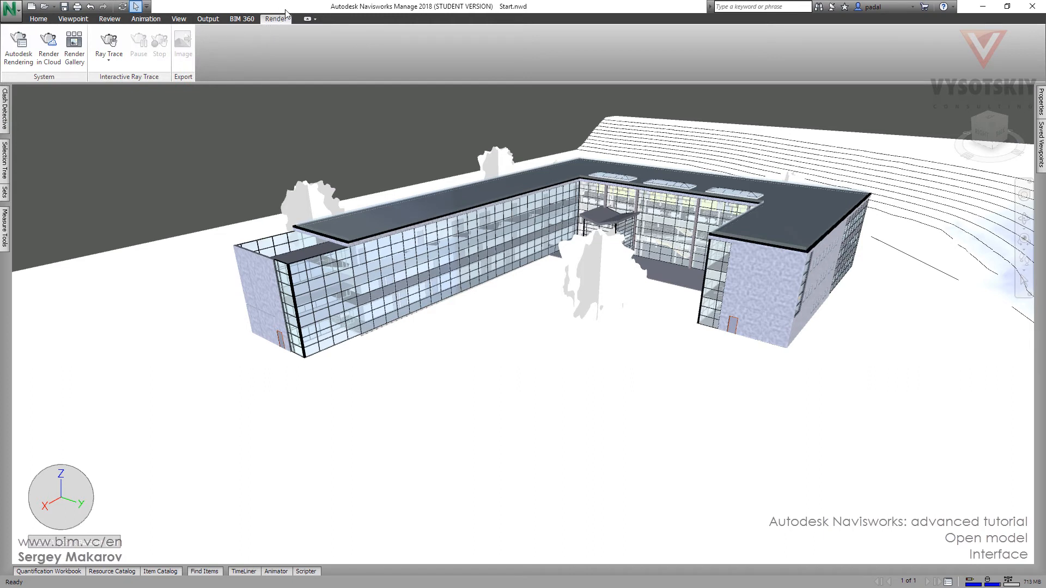
{"action": "mouse_move", "coordinate": [177, 19]}
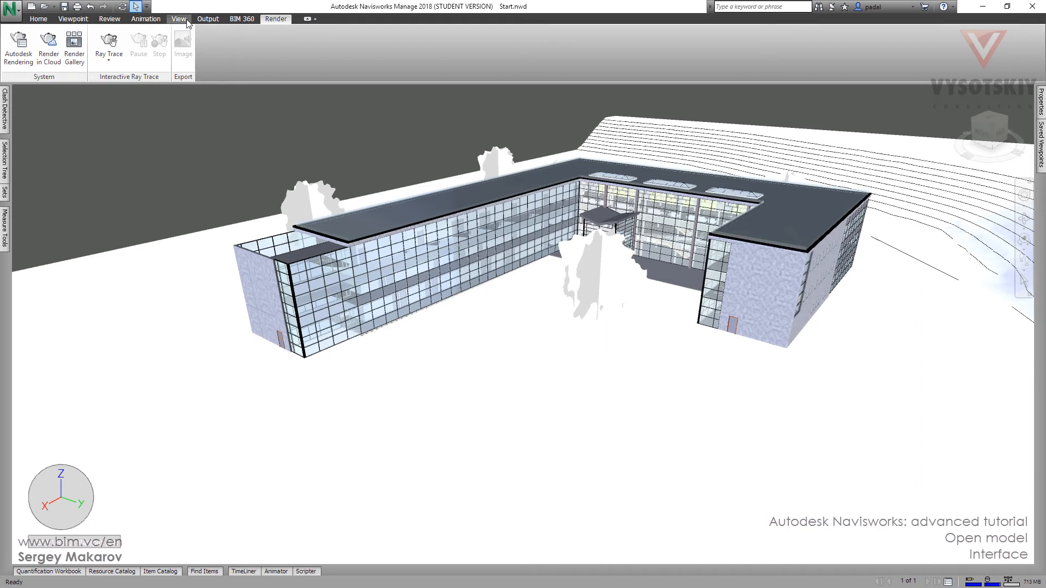
- Show the View tab's navigation aids, grids and levels, scene view and workspace settings
{"action": "left_click", "coordinate": [178, 18]}
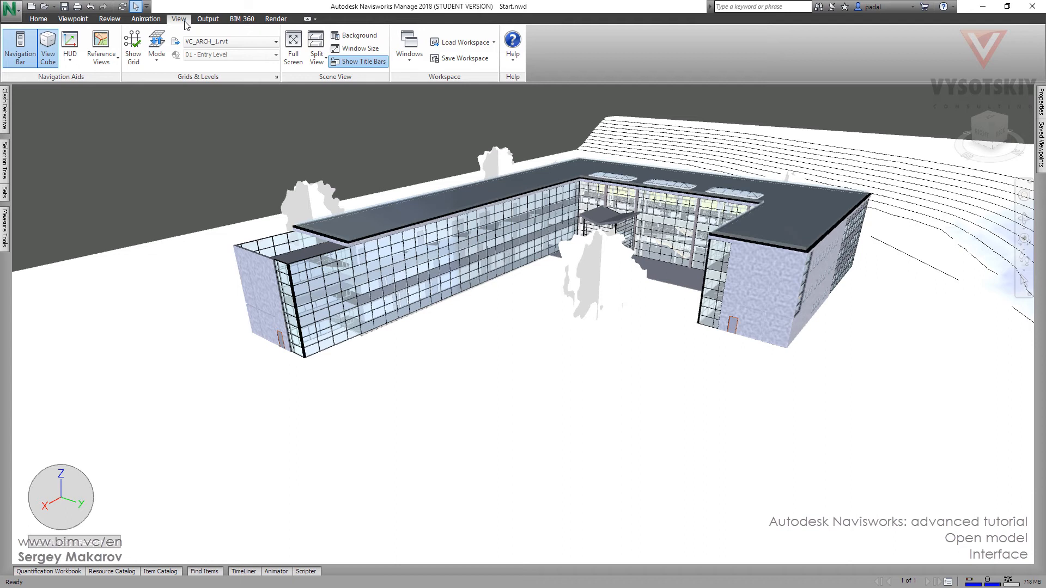
{"action": "mouse_move", "coordinate": [221, 78]}
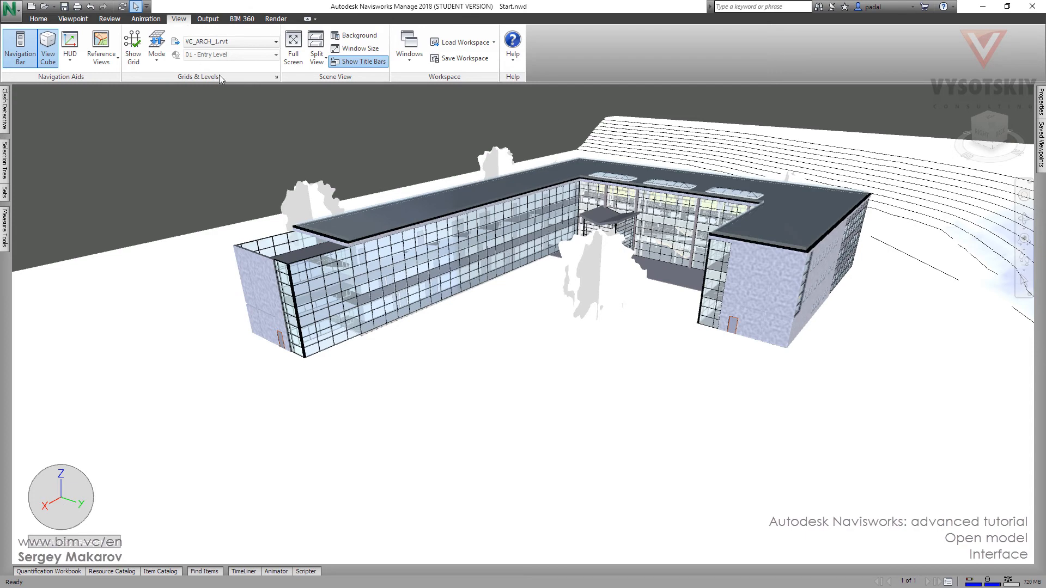
{"action": "mouse_move", "coordinate": [328, 87]}
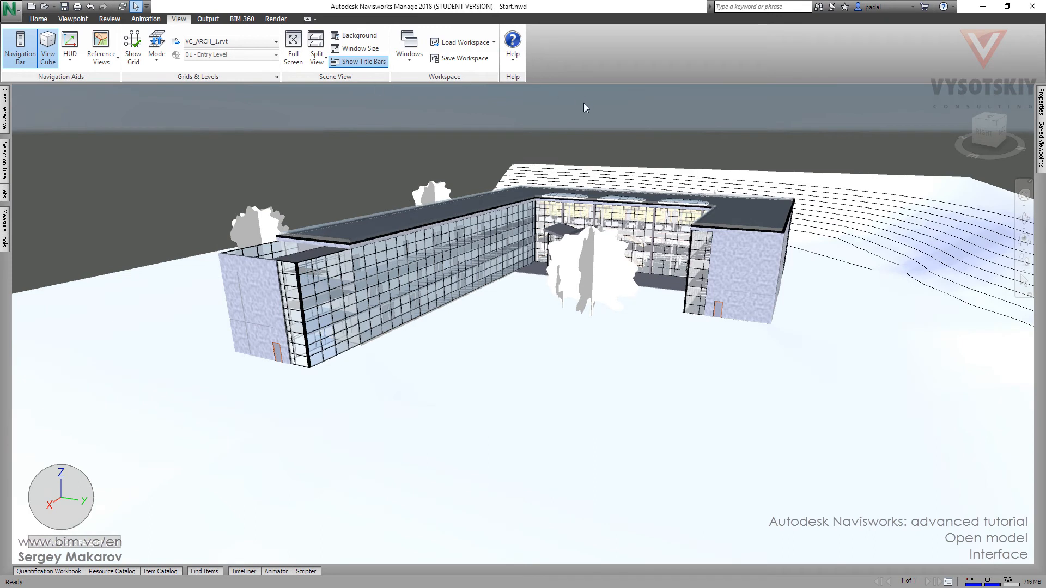
{"action": "mouse_move", "coordinate": [392, 127]}
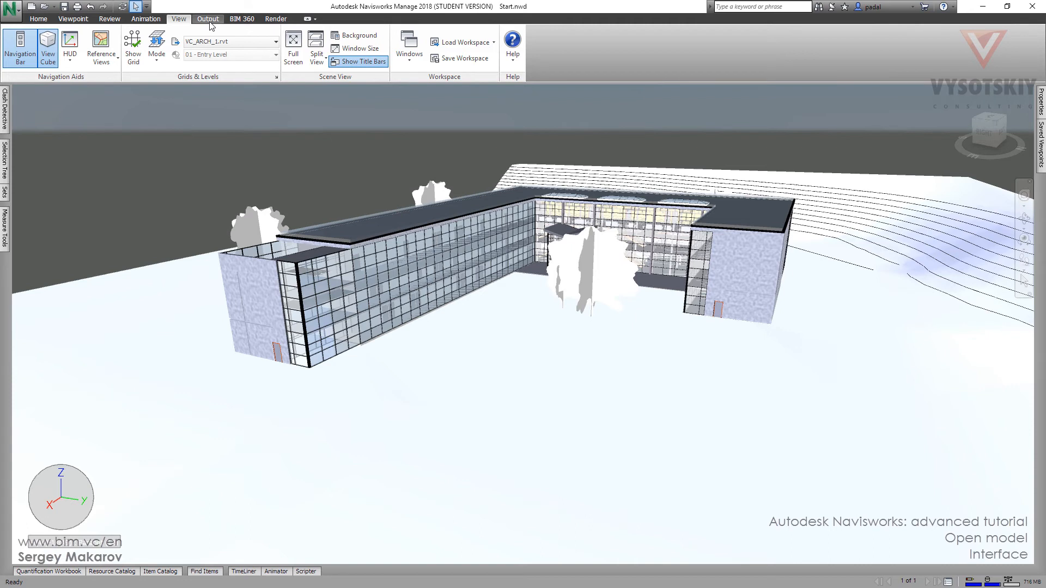
- Show the Output tab's print, publish, scene and data export options
{"action": "left_click", "coordinate": [207, 18]}
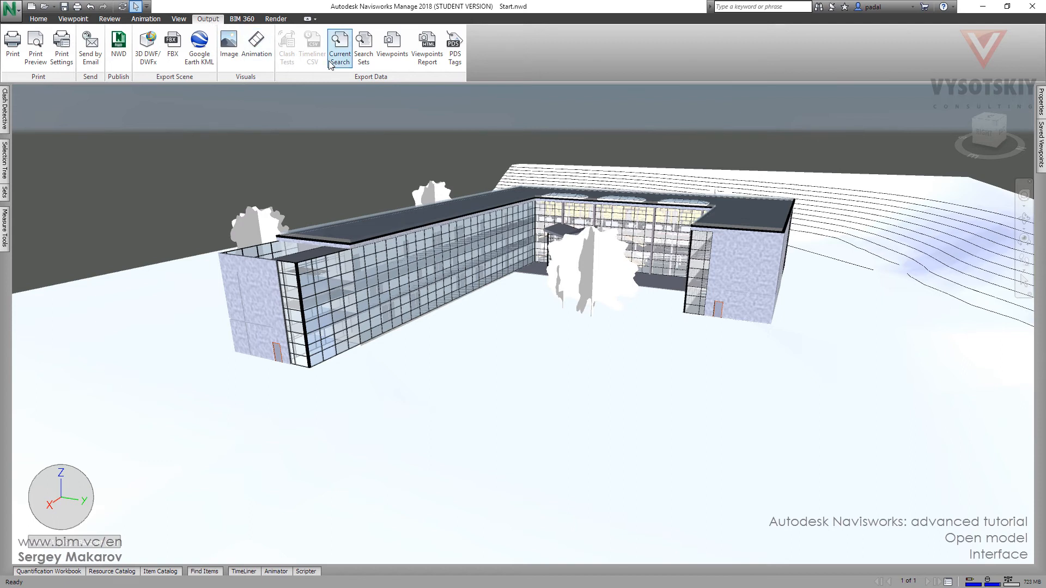
{"action": "mouse_move", "coordinate": [307, 124]}
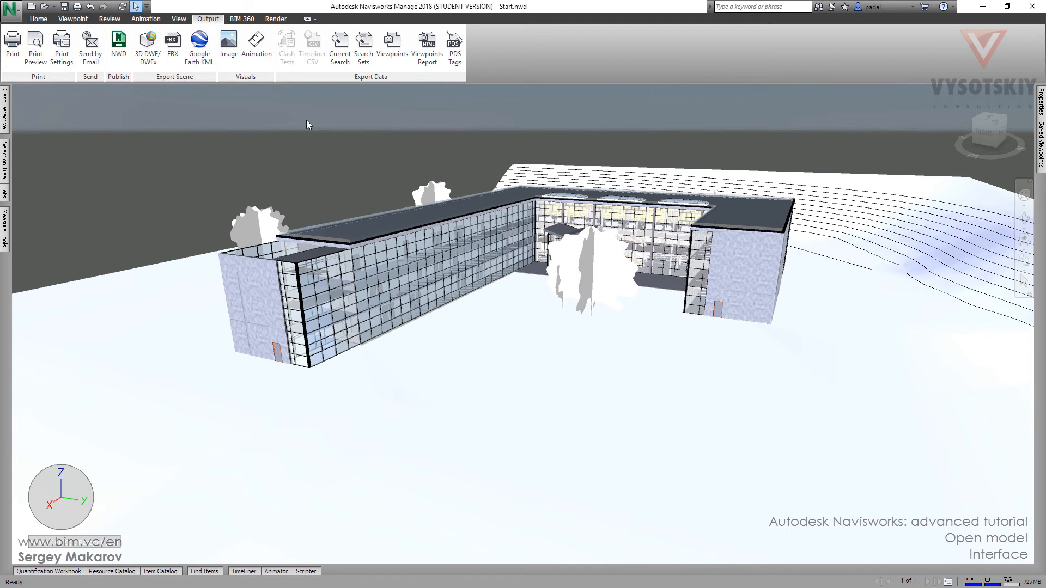
{"action": "mouse_move", "coordinate": [273, 69]}
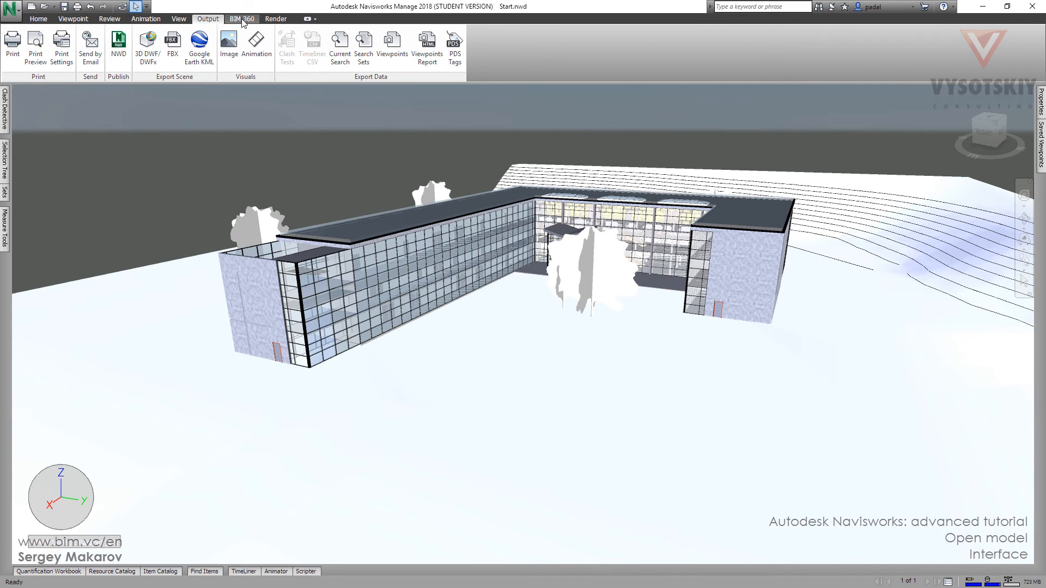
- Show BIM 360 collaboration tools, then flip through Home, Animation, Output and end on Render
{"action": "left_click", "coordinate": [242, 18]}
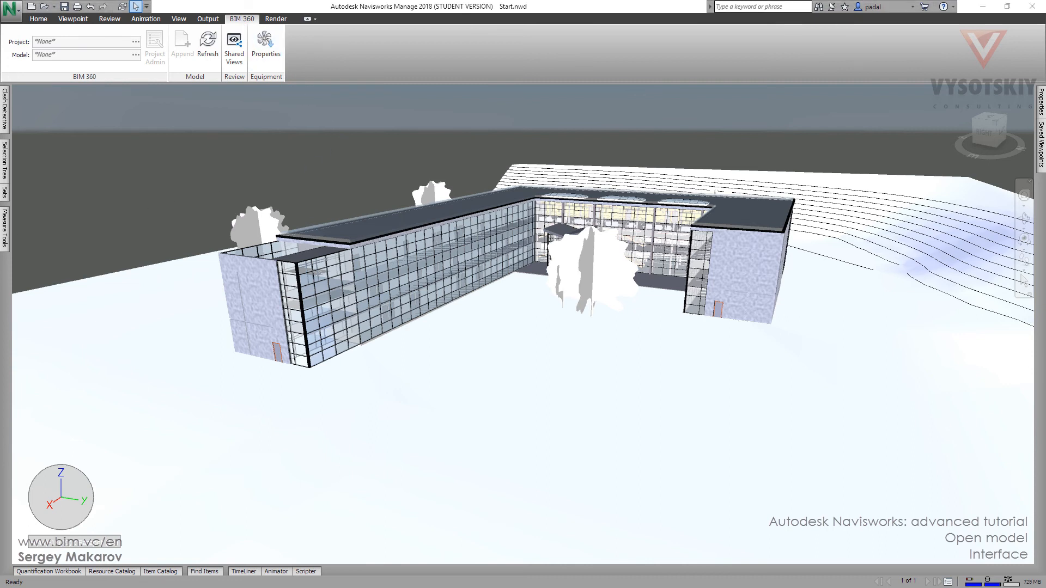
{"action": "mouse_move", "coordinate": [169, 206]}
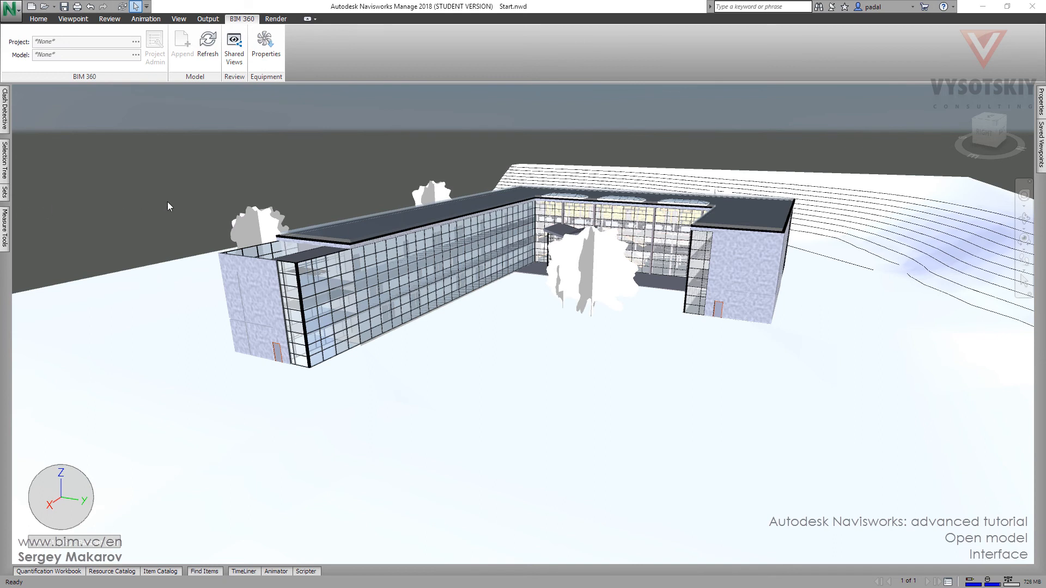
{"action": "left_click", "coordinate": [38, 18]}
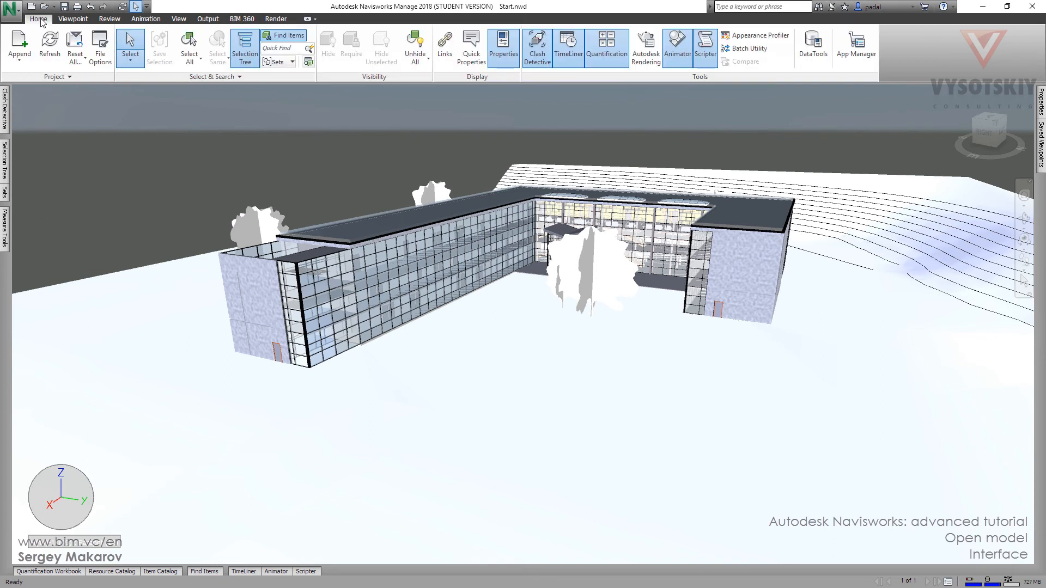
{"action": "left_click", "coordinate": [145, 19]}
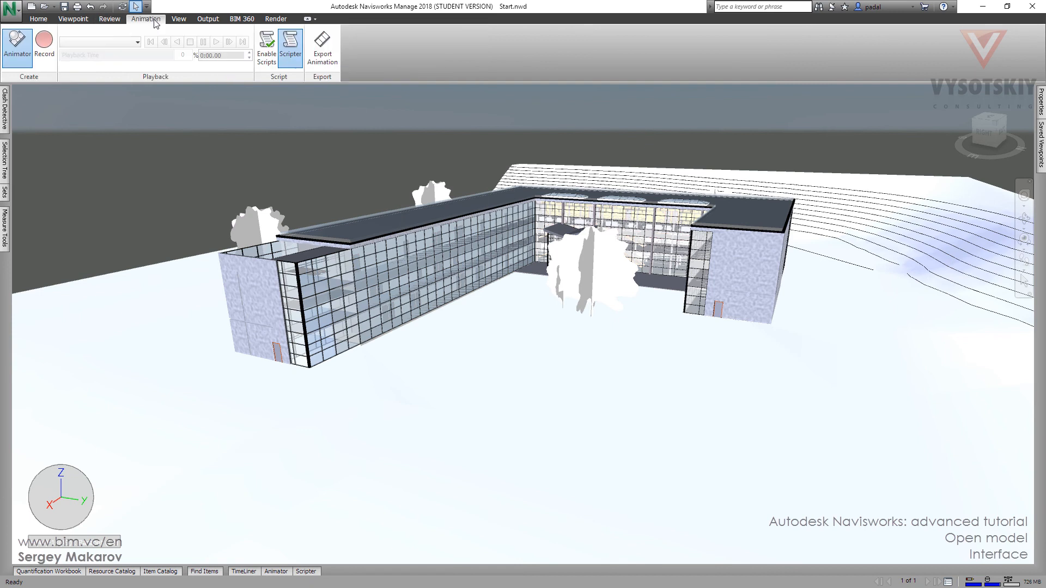
{"action": "left_click", "coordinate": [207, 19]}
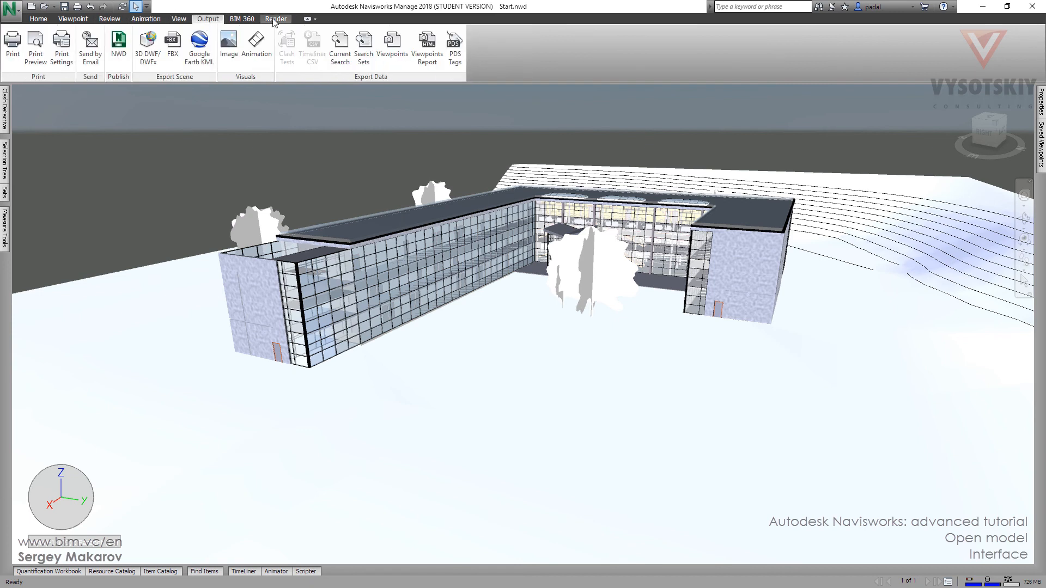
{"action": "left_click", "coordinate": [275, 18]}
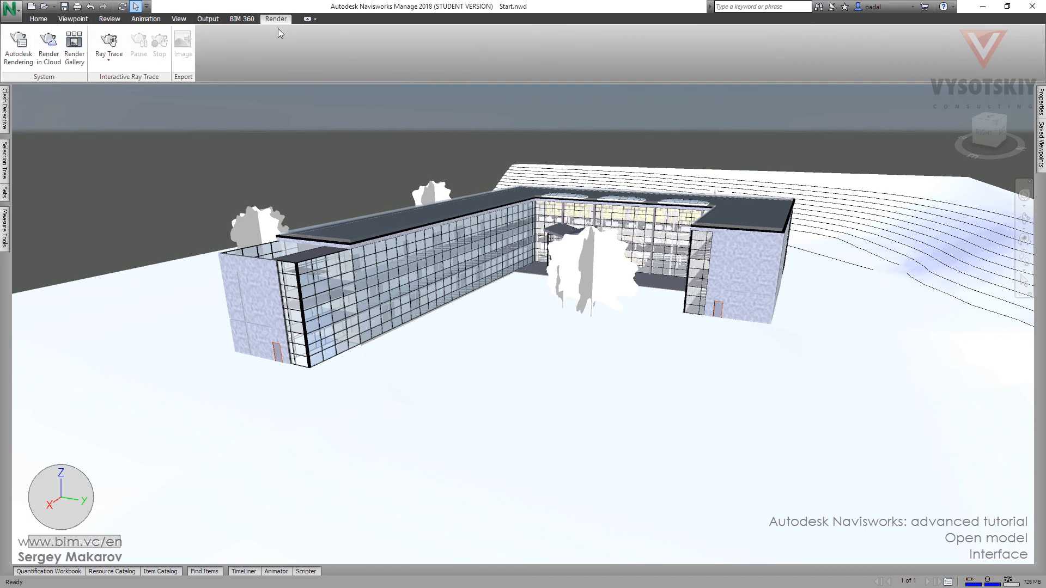
{"action": "mouse_move", "coordinate": [670, 328]}
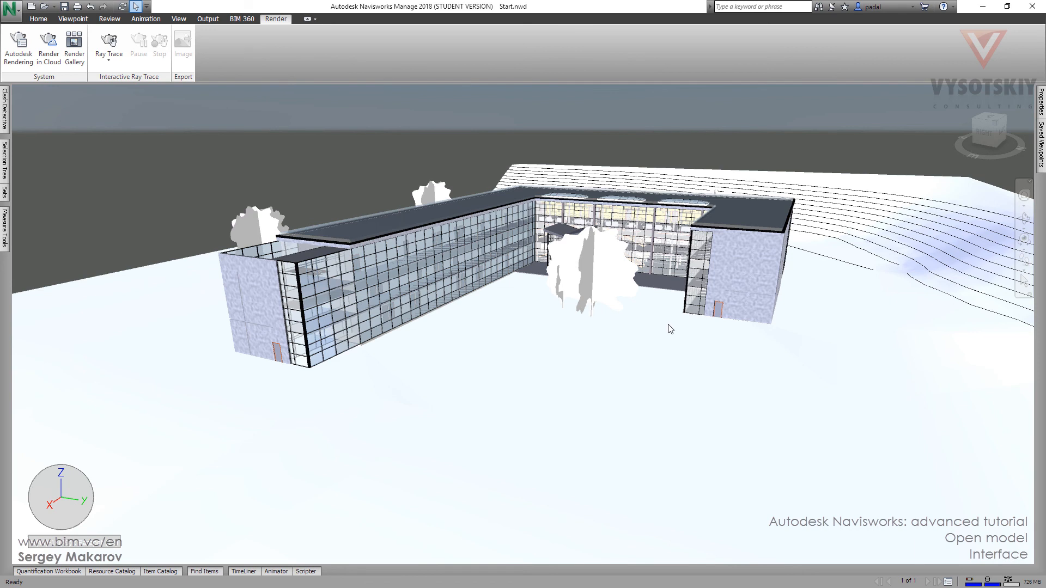
- Select the stone-clad wall at the building's right end and show its Item Tools
{"action": "left_click", "coordinate": [740, 278]}
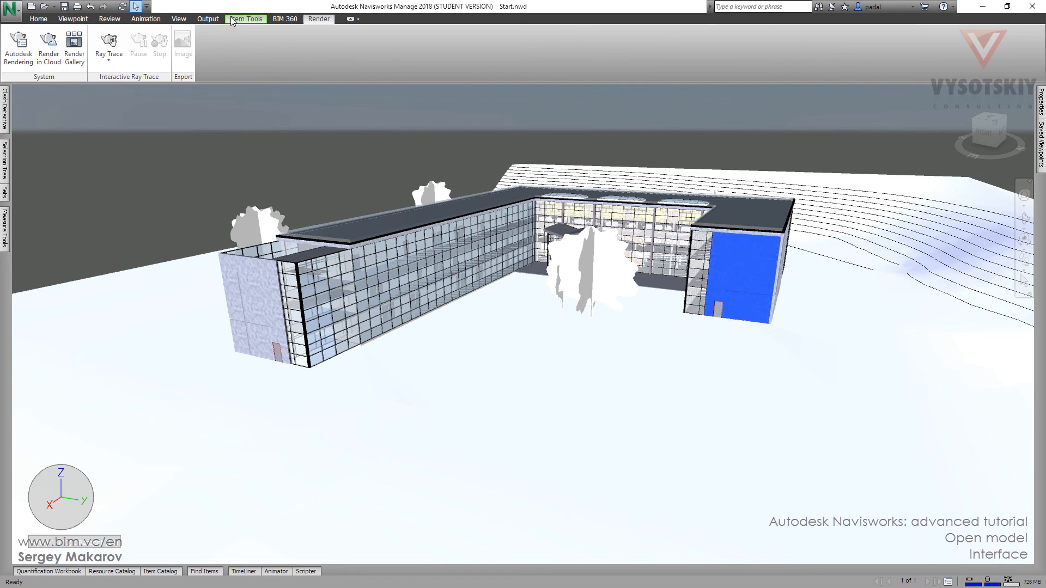
{"action": "left_click", "coordinate": [245, 18]}
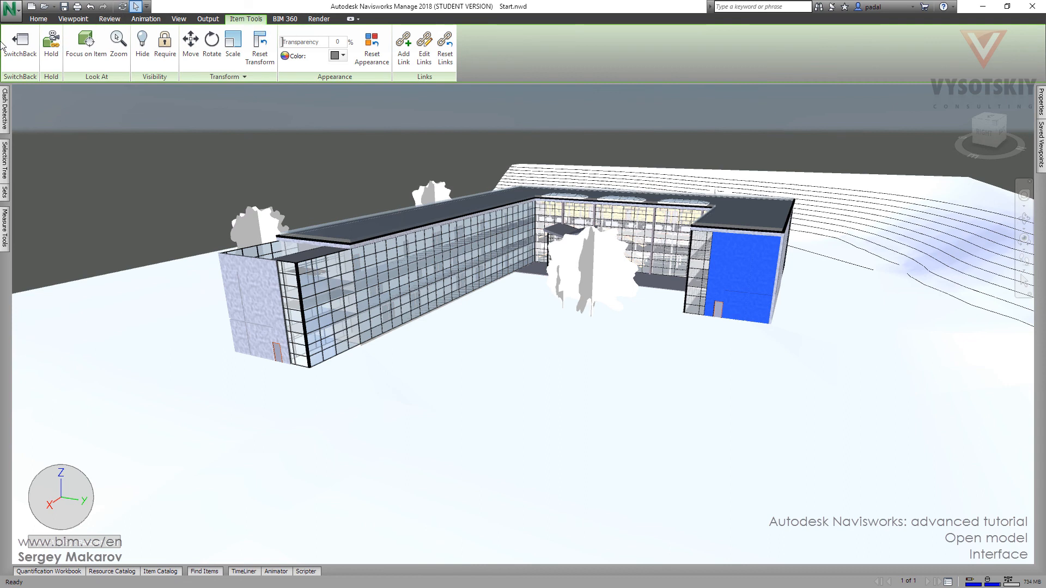
{"action": "mouse_move", "coordinate": [445, 41]}
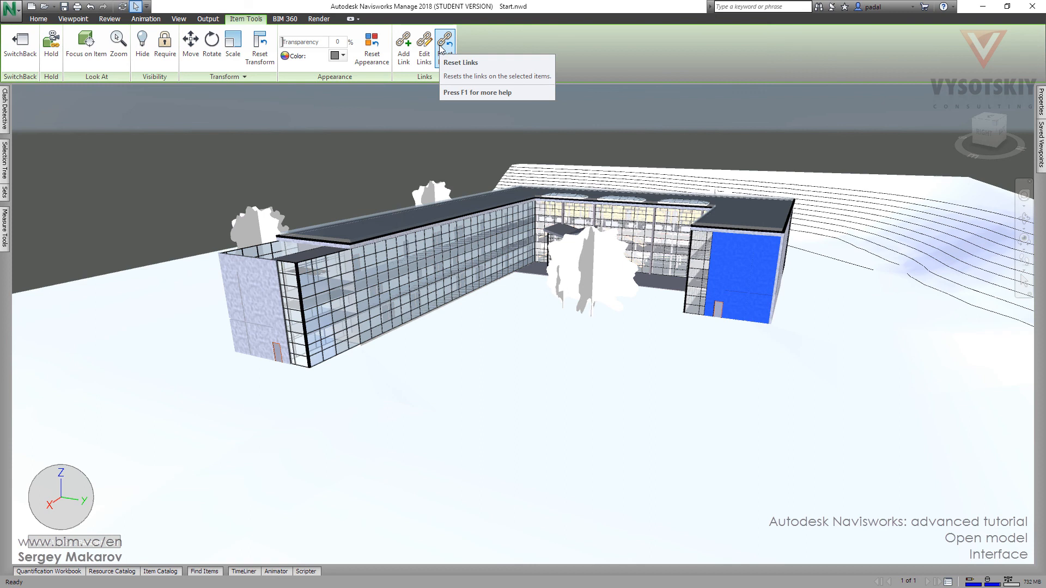
{"action": "mouse_move", "coordinate": [439, 50]}
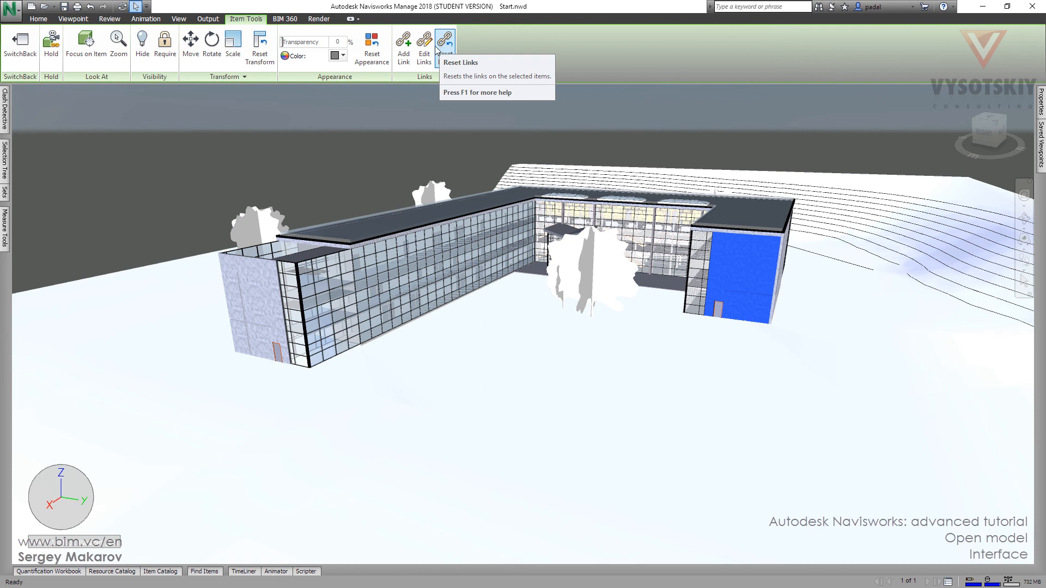
{"action": "mouse_move", "coordinate": [352, 121]}
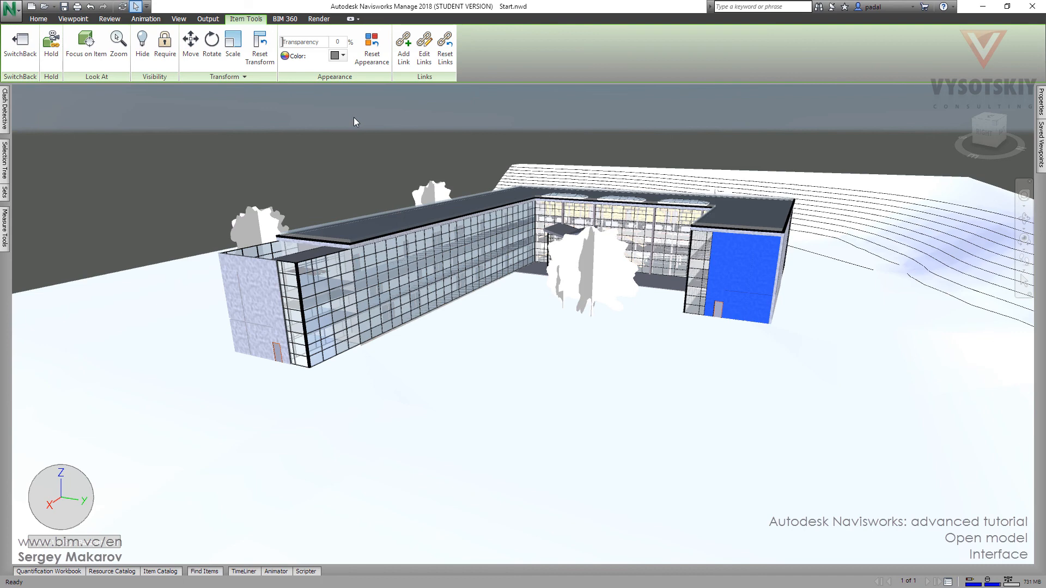